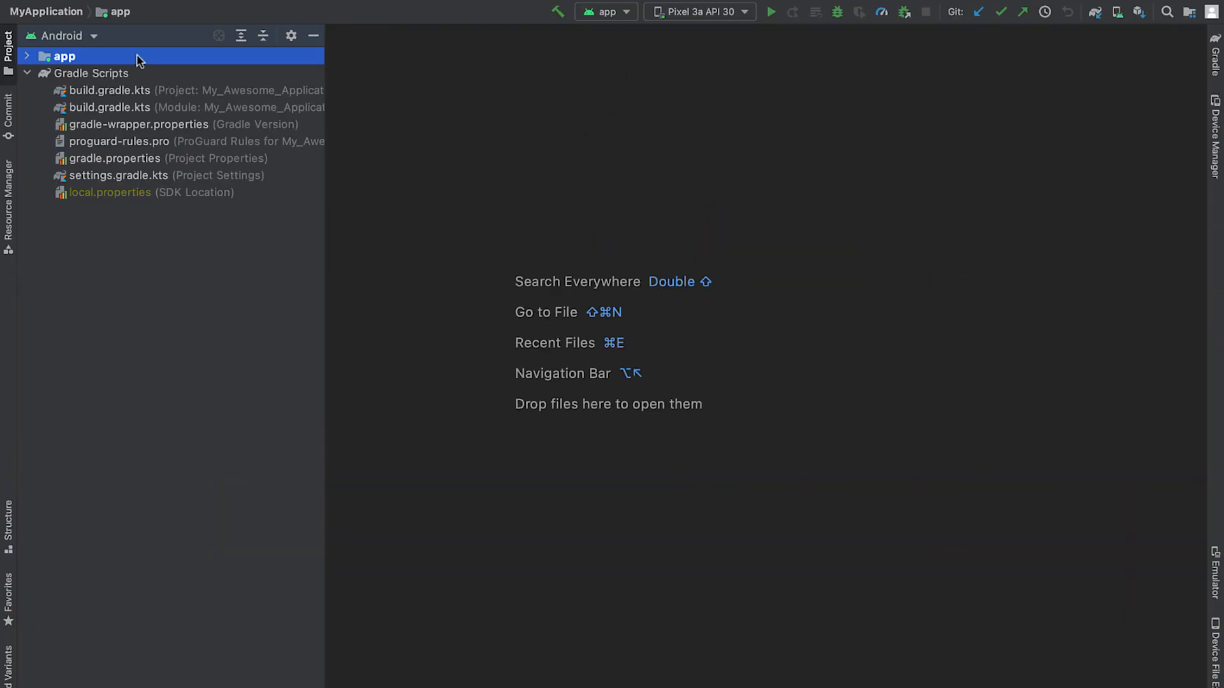
# Step: Start a new Basic Activity project from the File menu, then abandon the wizard
pyautogui.click(157, 10)
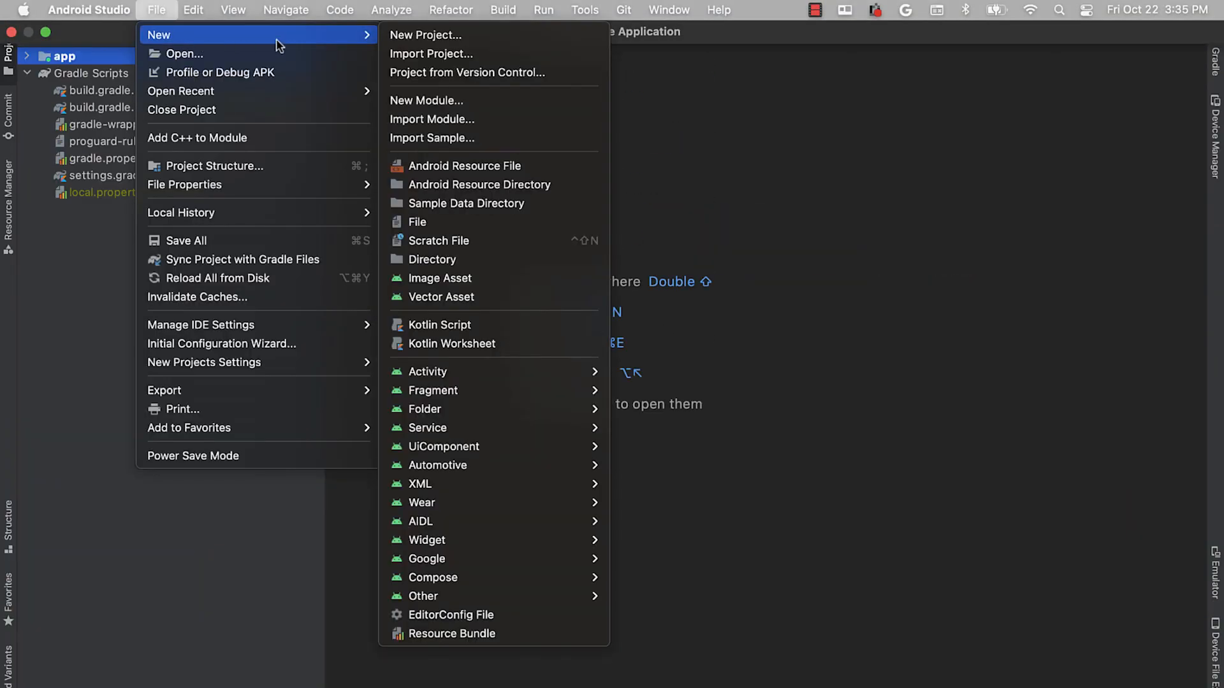
pyautogui.click(424, 35)
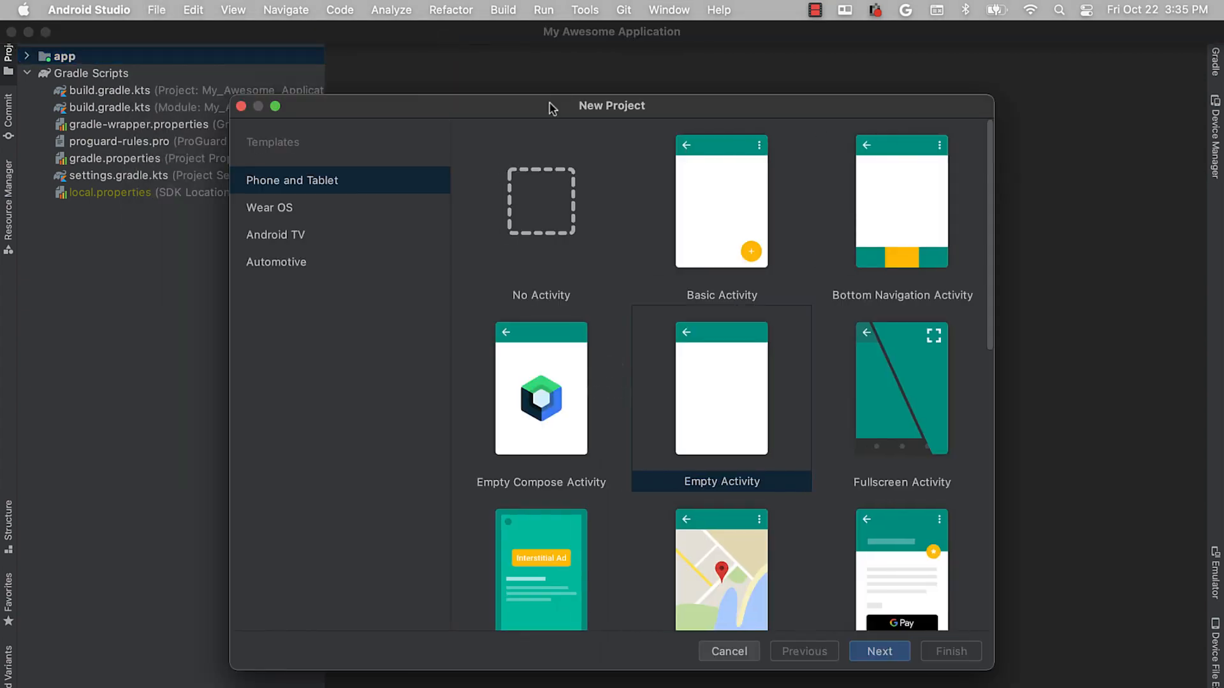
pyautogui.click(720, 202)
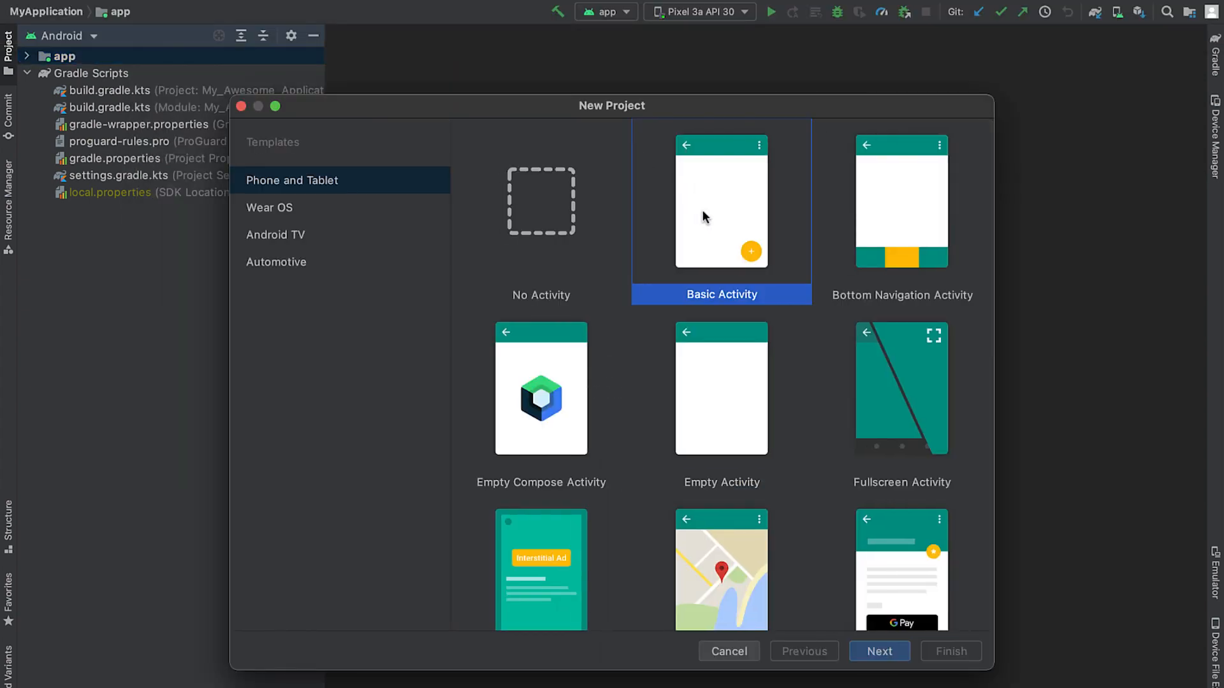
pyautogui.click(728, 651)
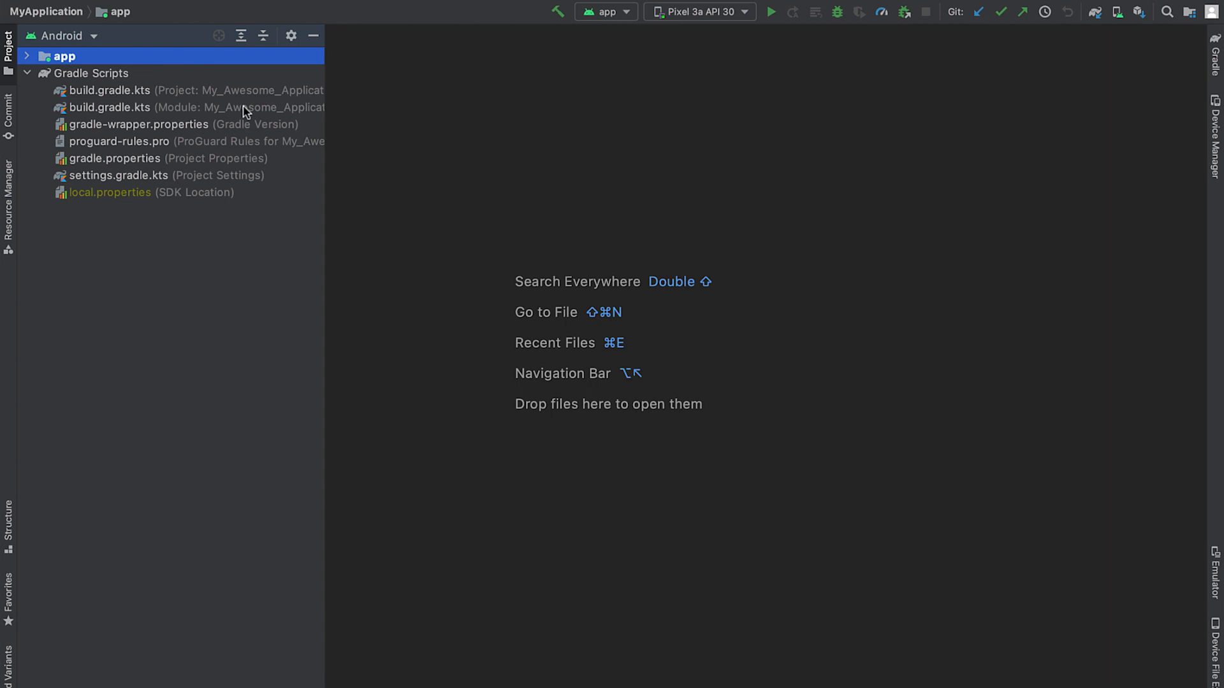
# Step: In app build.gradle.kts, register a 'hello' task printing 'Hello from' plus project.parent?.name
pyautogui.doubleClick(109, 107)
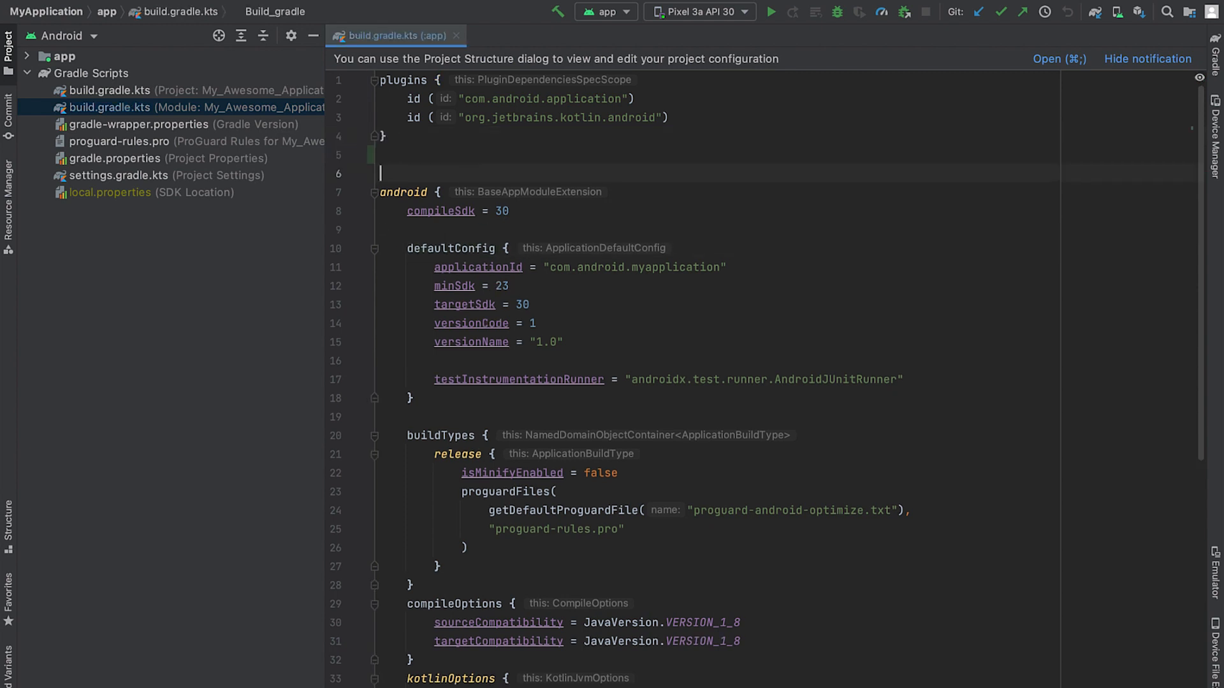
pyautogui.write('tasks.register("hello"')
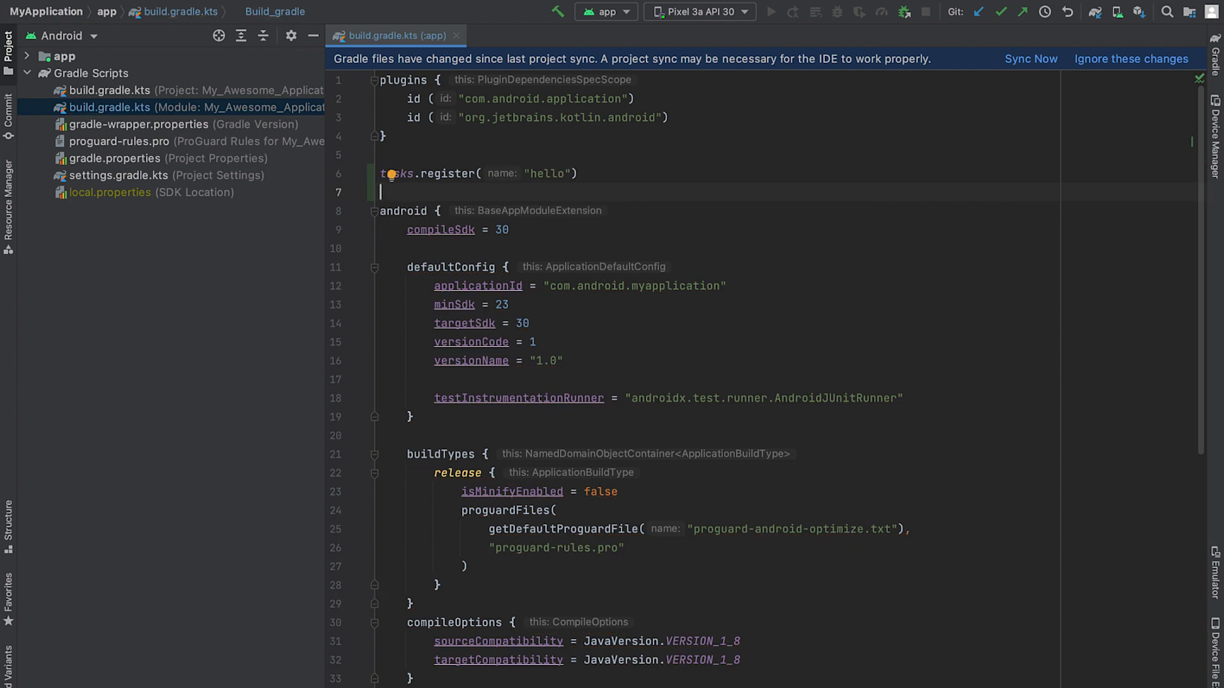
pyautogui.write('{')
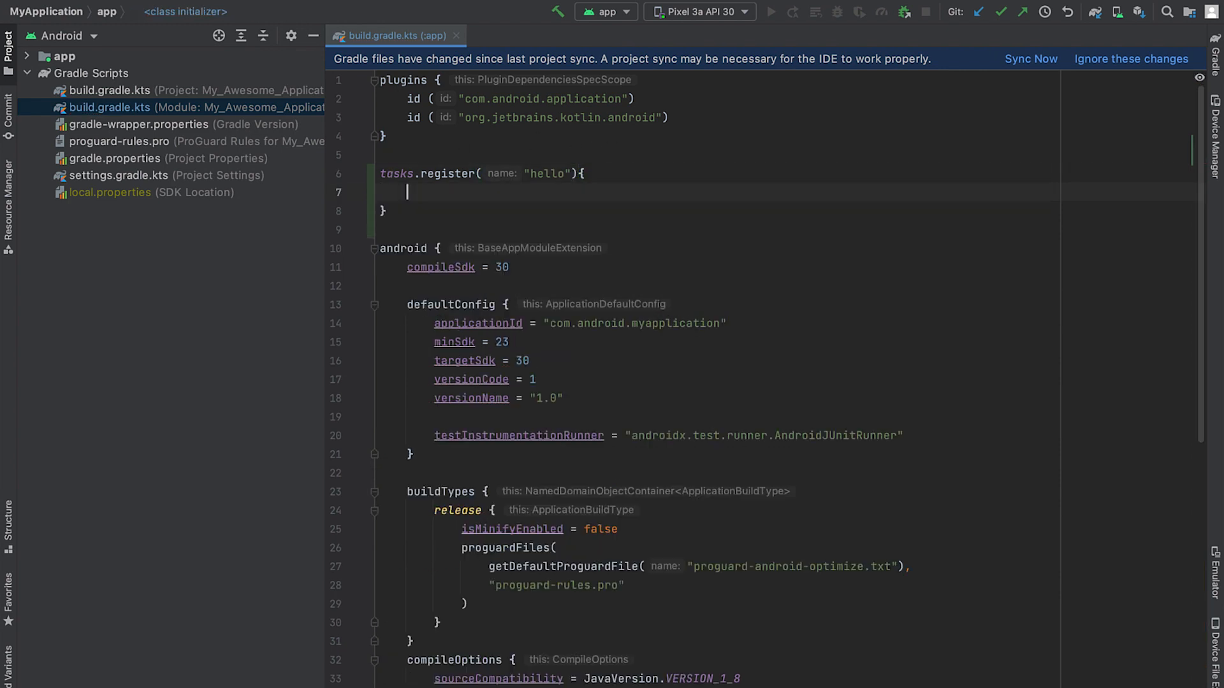
pyautogui.write('println')
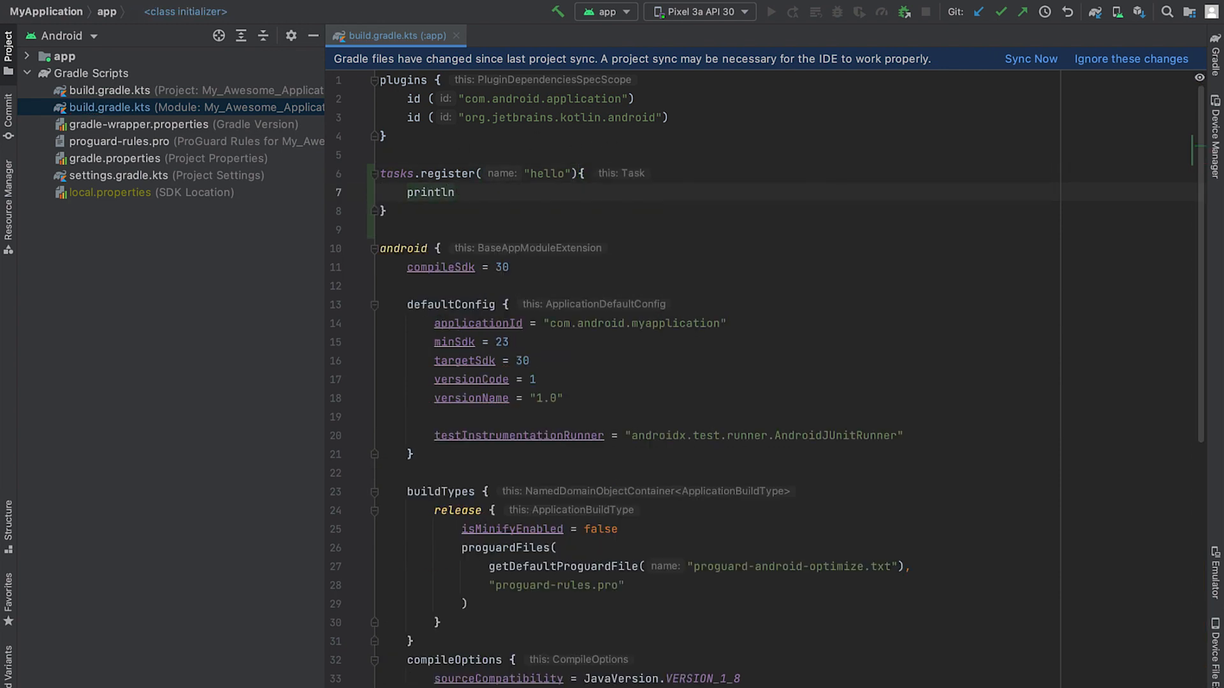
pyautogui.write('("Hello")')
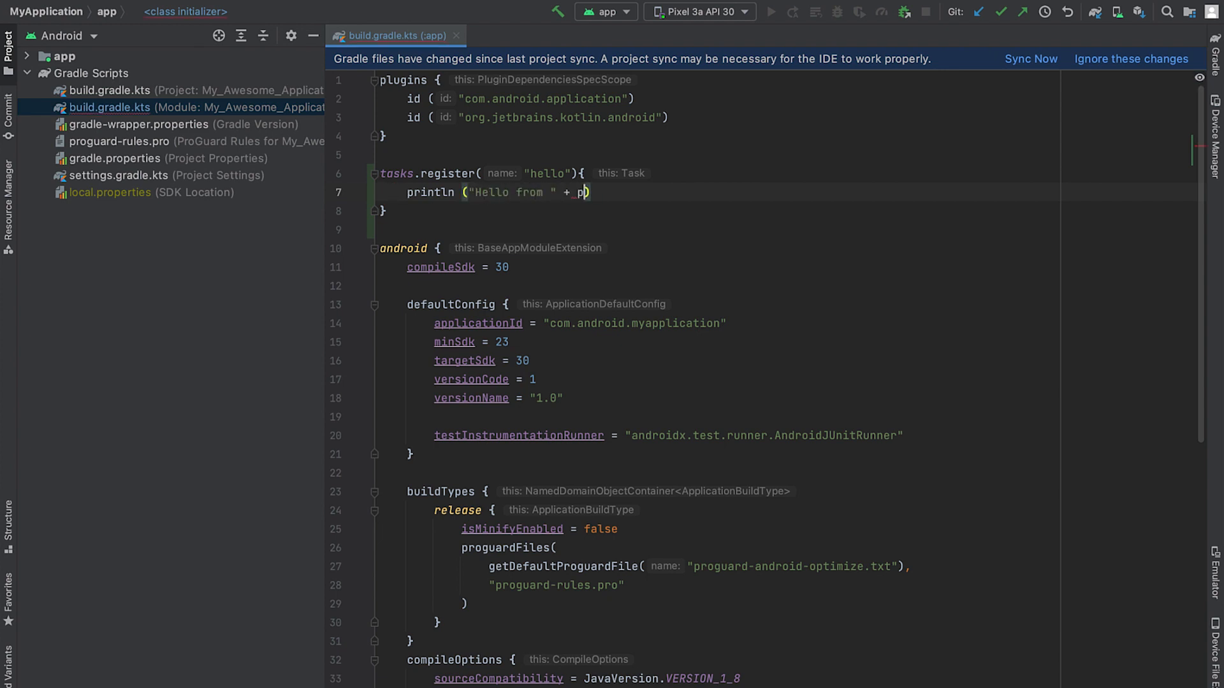
pyautogui.write('roject.name')
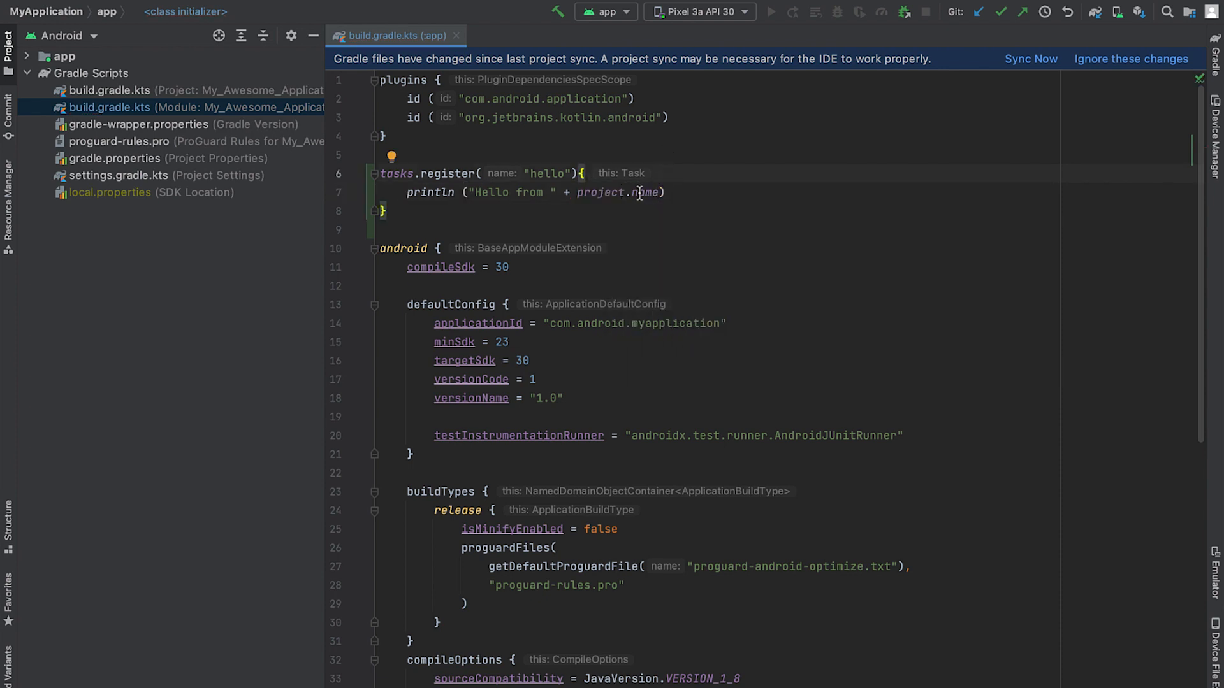
pyautogui.click(64, 55)
pyautogui.write('parent?.')
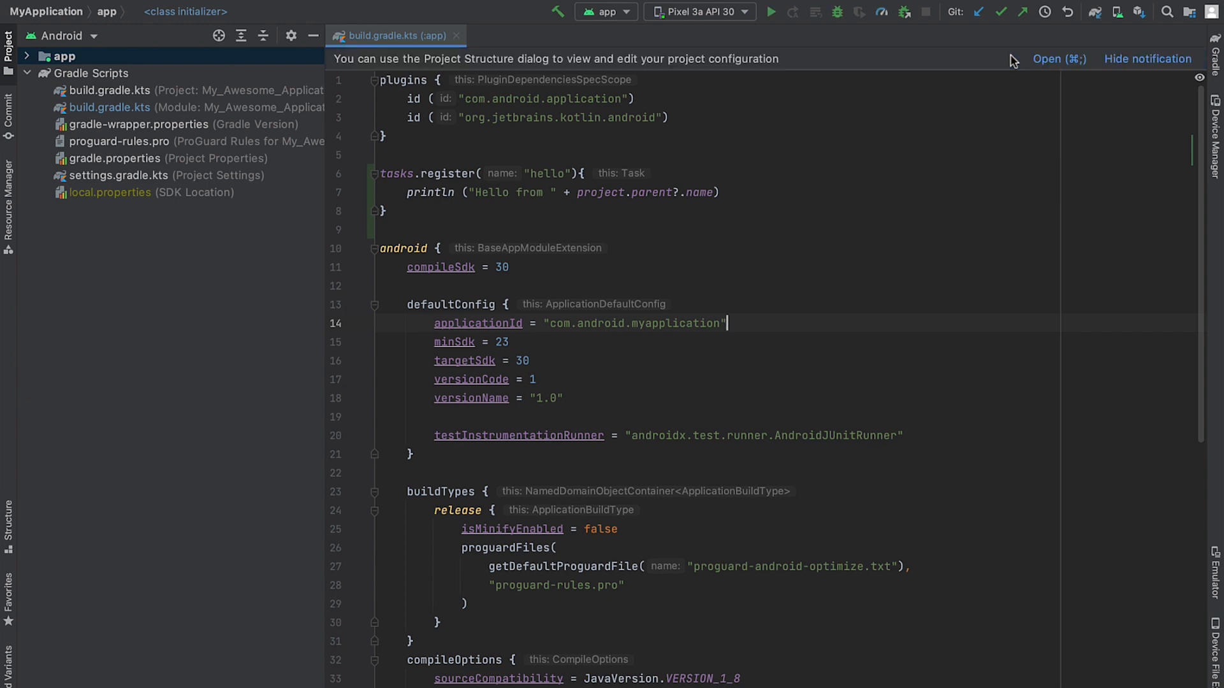
# Step: Show the Gradle tool window and scroll its task list to find hello
pyautogui.click(1214, 70)
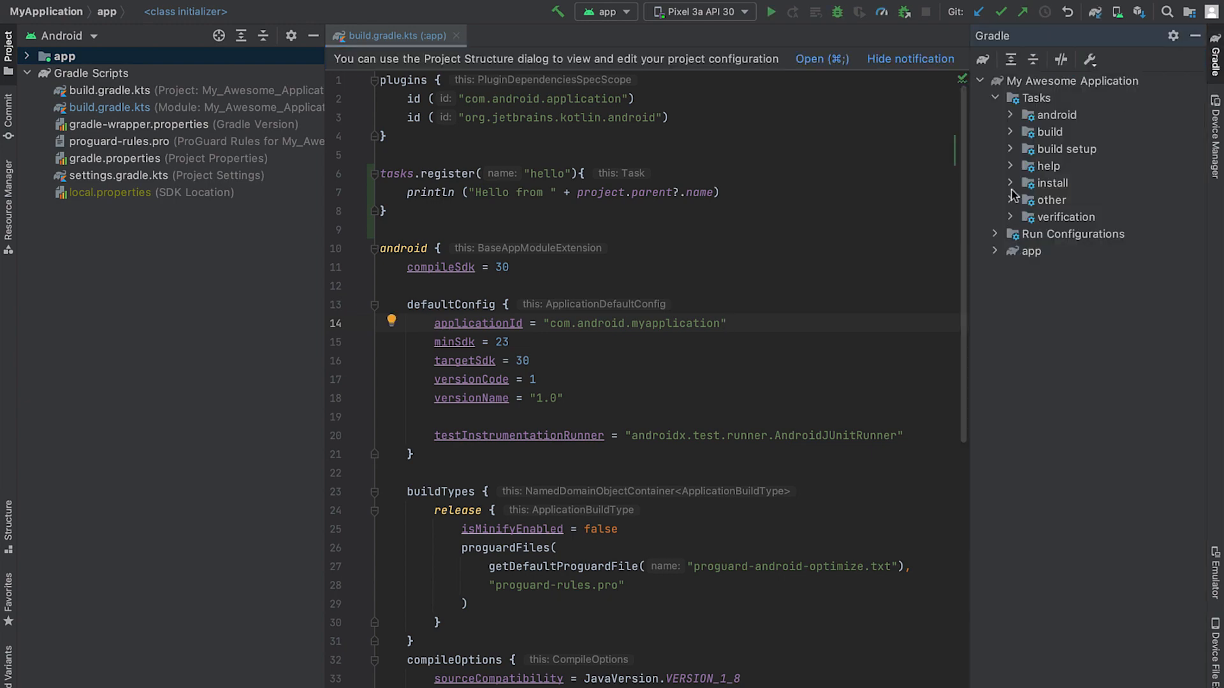
pyautogui.scroll(-3)
pyautogui.write('./gradlew hello')
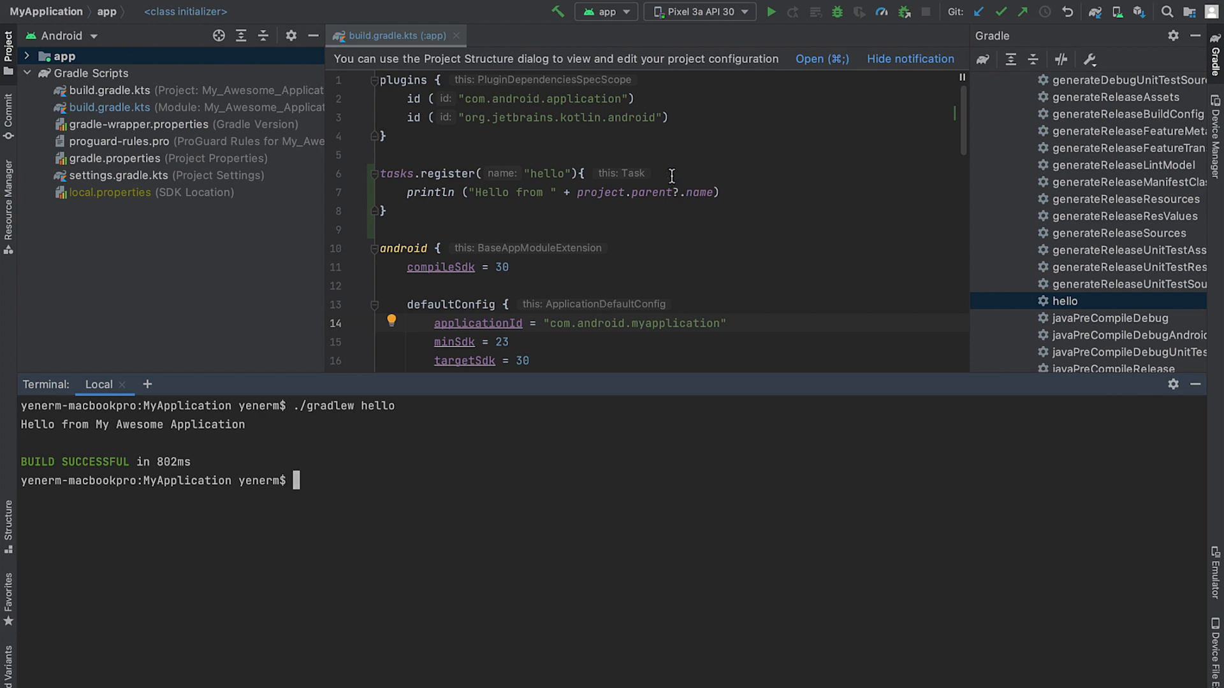
# Step: Wrap the hello task's println in doLast, sync, and rerun ./gradlew hello
pyautogui.write('doLast {')
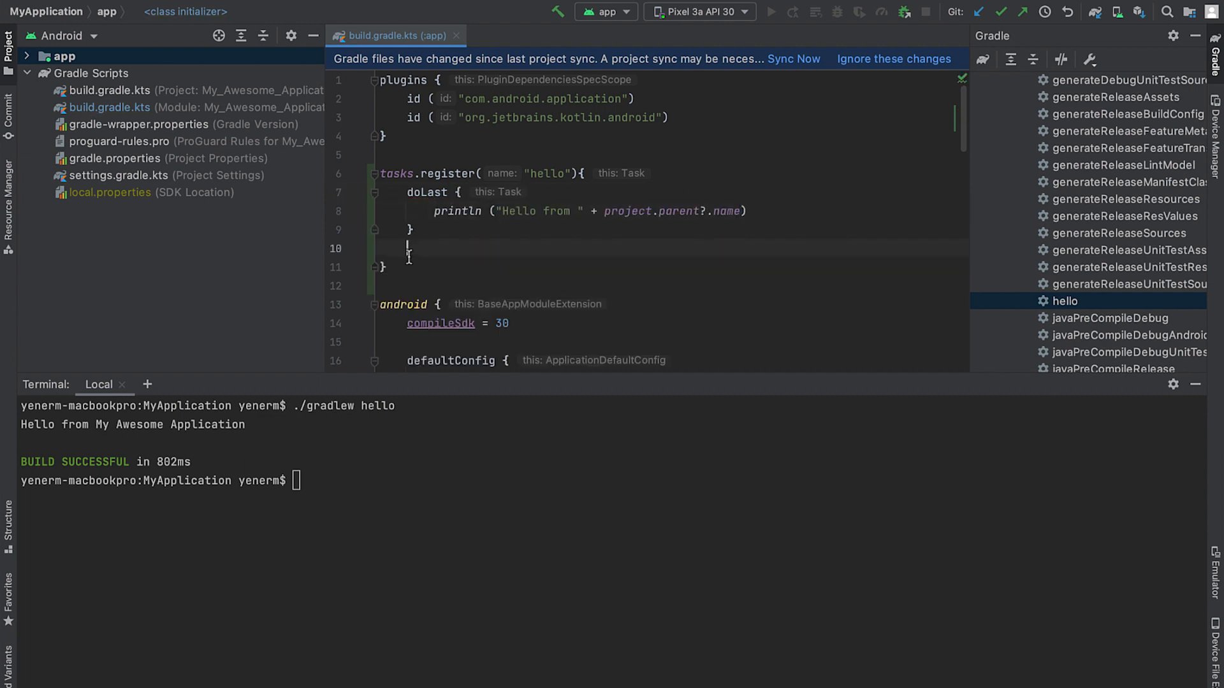
pyautogui.click(792, 58)
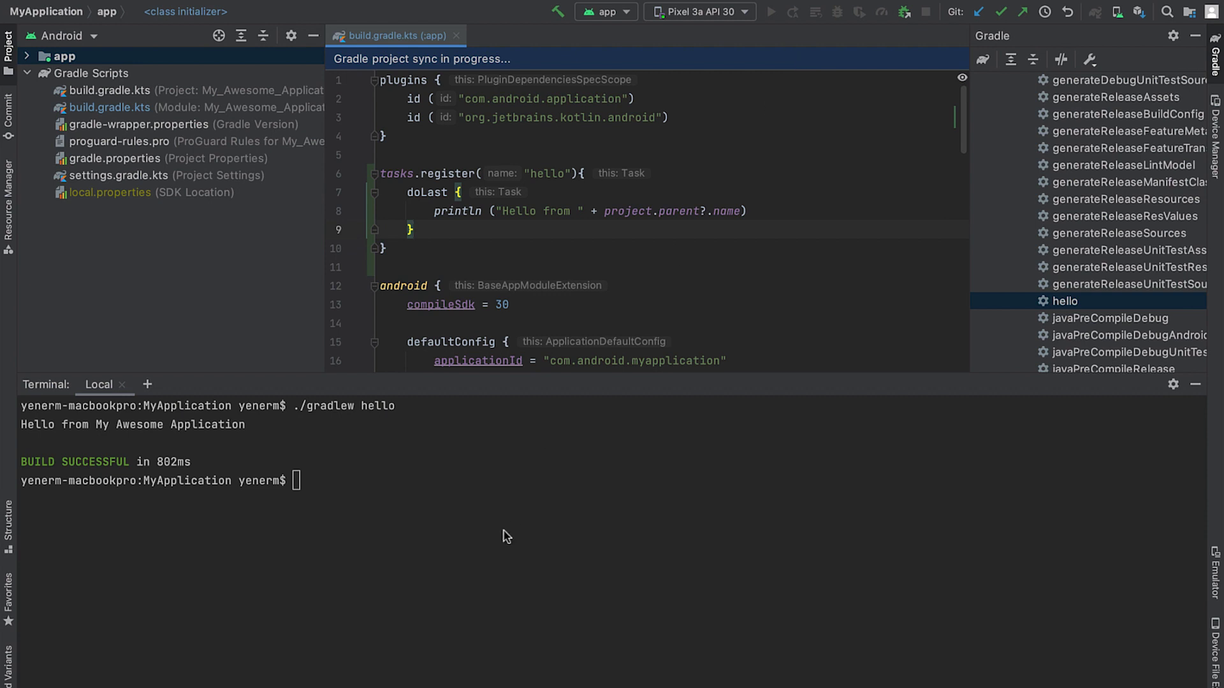
pyautogui.write('./gradlew hello')
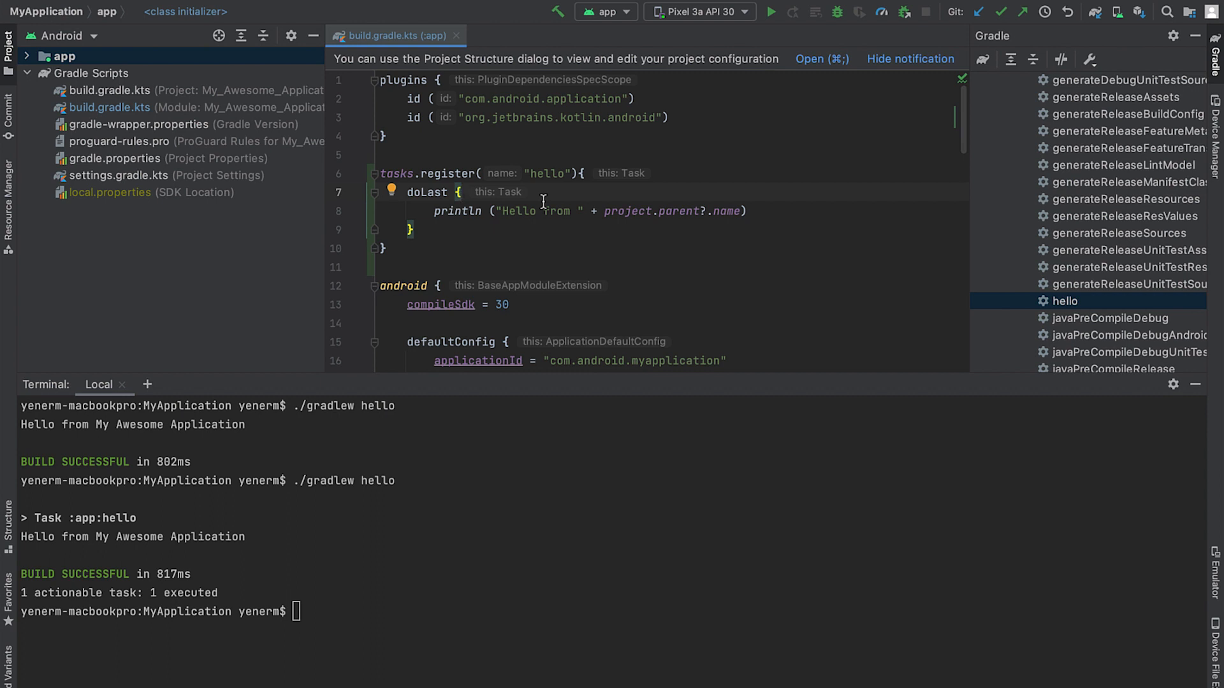
pyautogui.moveTo(111, 51)
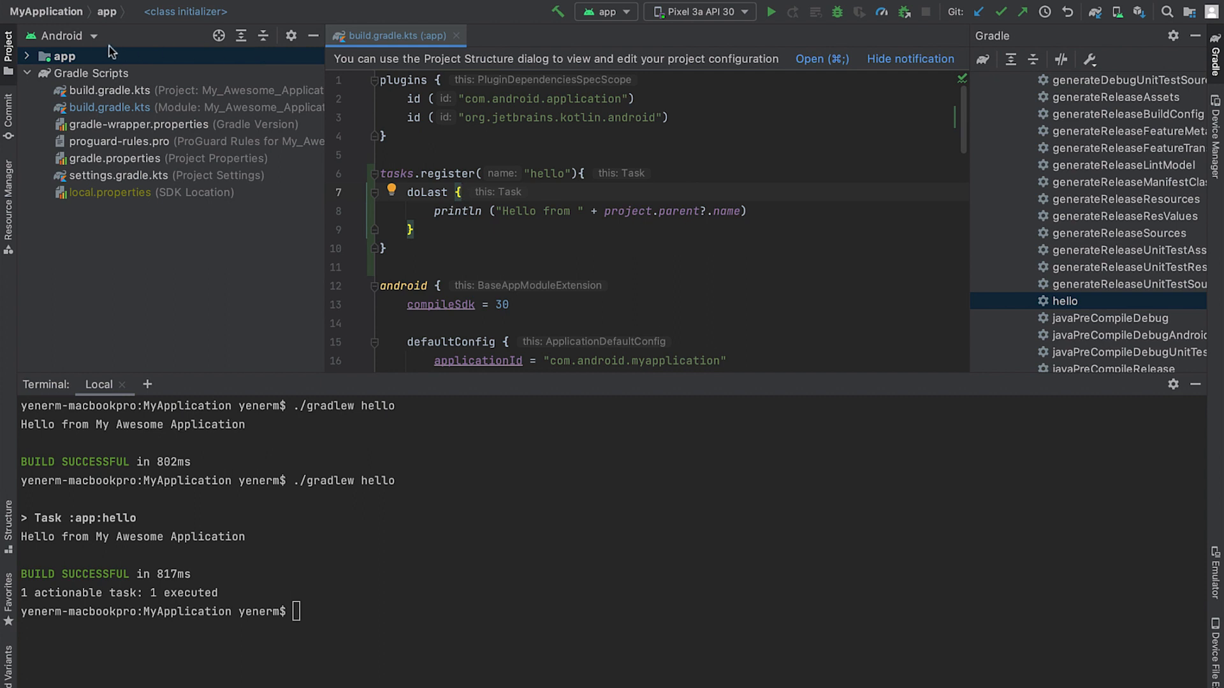
# Step: Create a buildSrc folder at the project root holding build.gradle.kts, and add it to Git
pyautogui.click(61, 36)
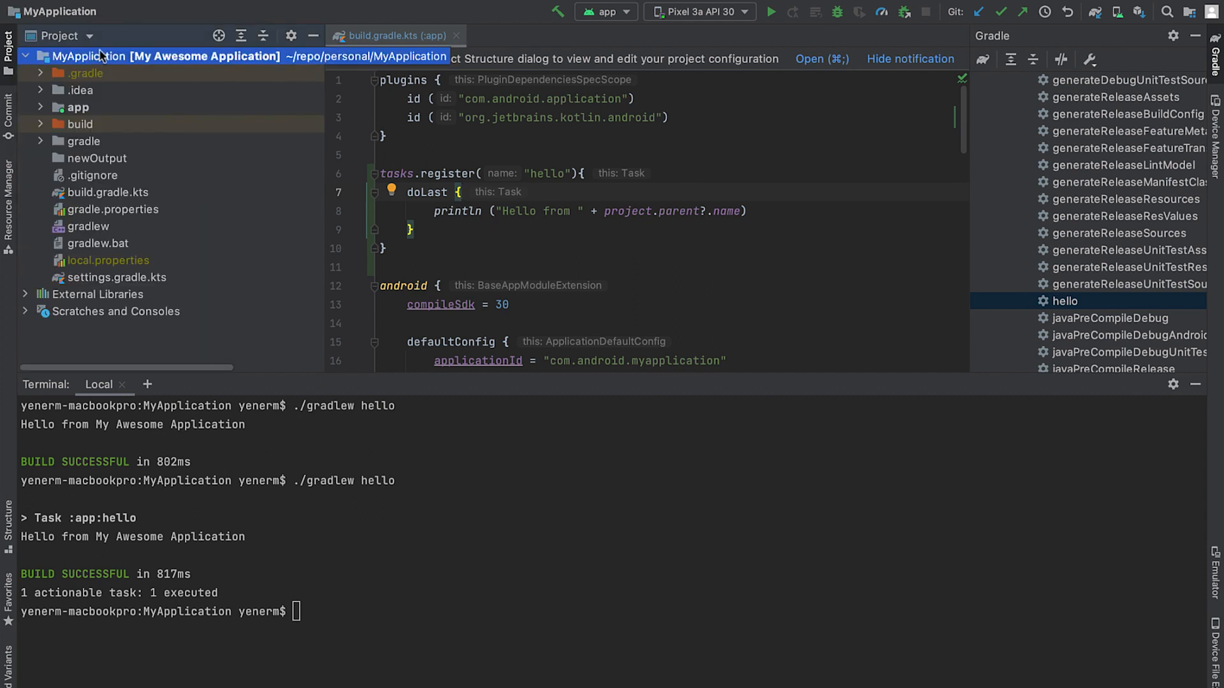
pyautogui.rightClick(90, 56)
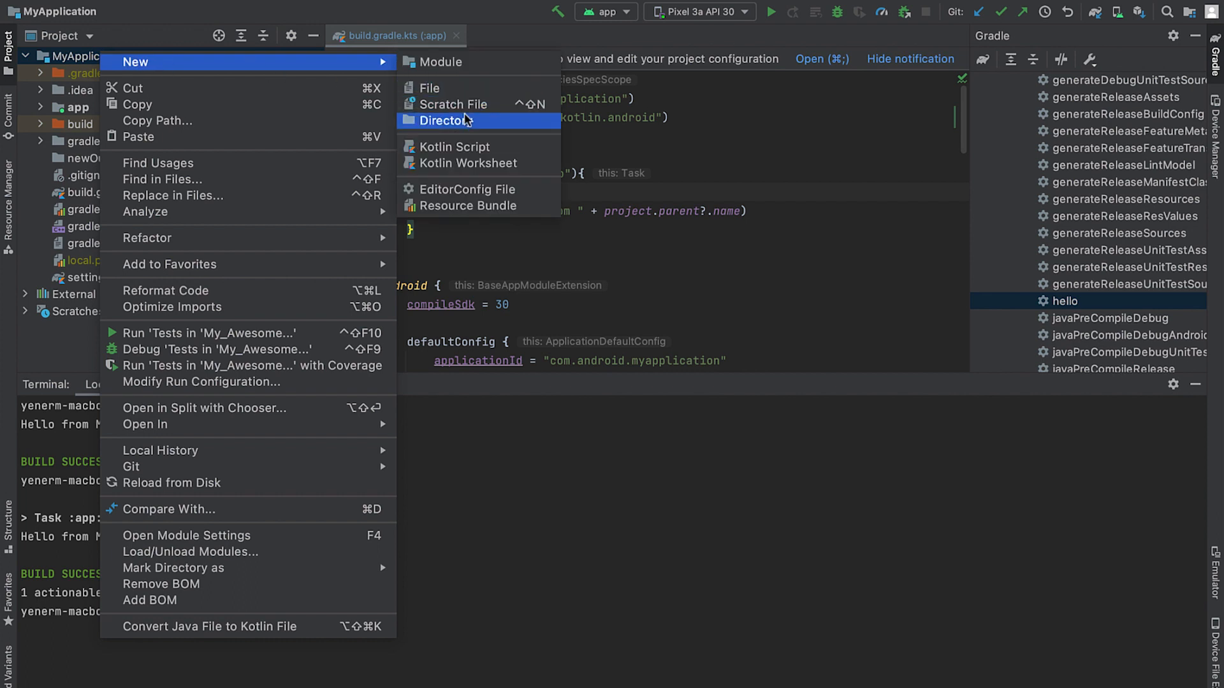
pyautogui.click(442, 120)
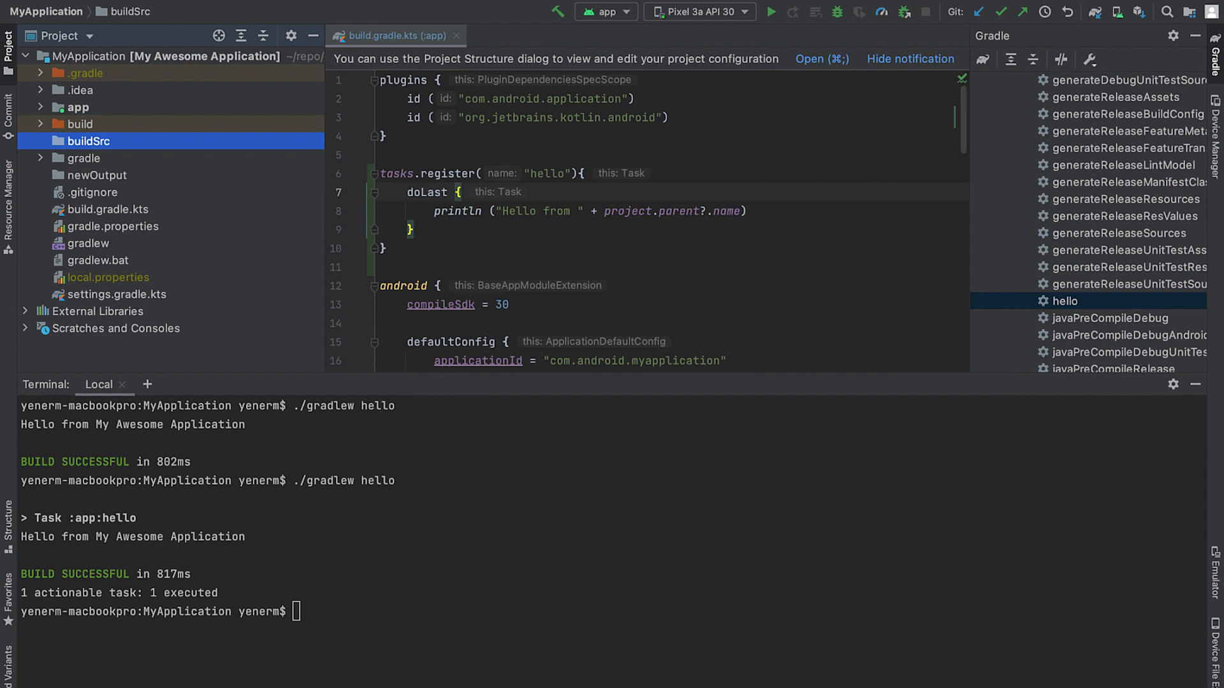
pyautogui.rightClick(87, 140)
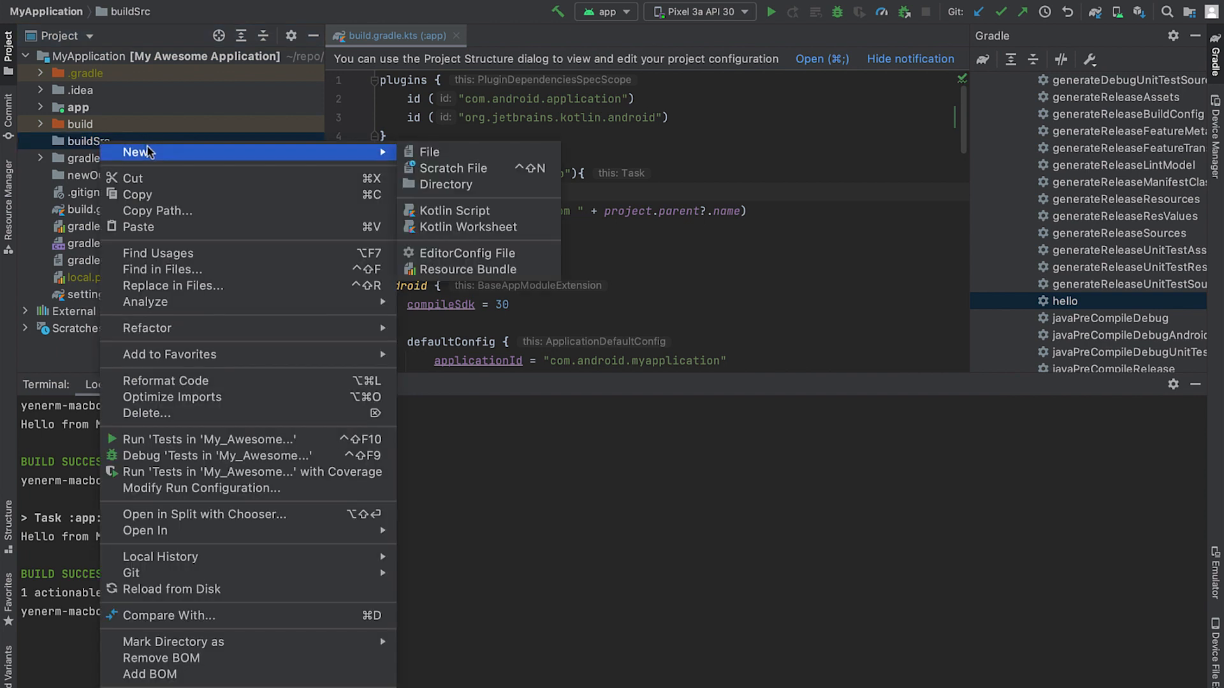
pyautogui.click(429, 152)
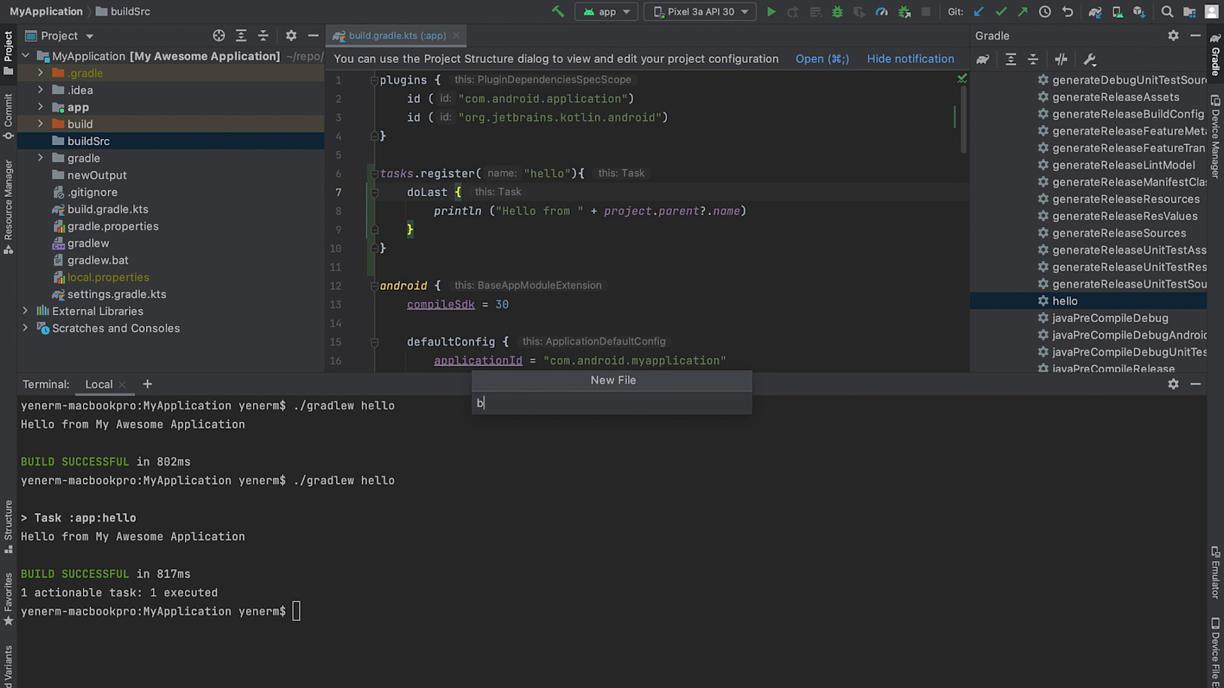
pyautogui.write('uild.gradle.')
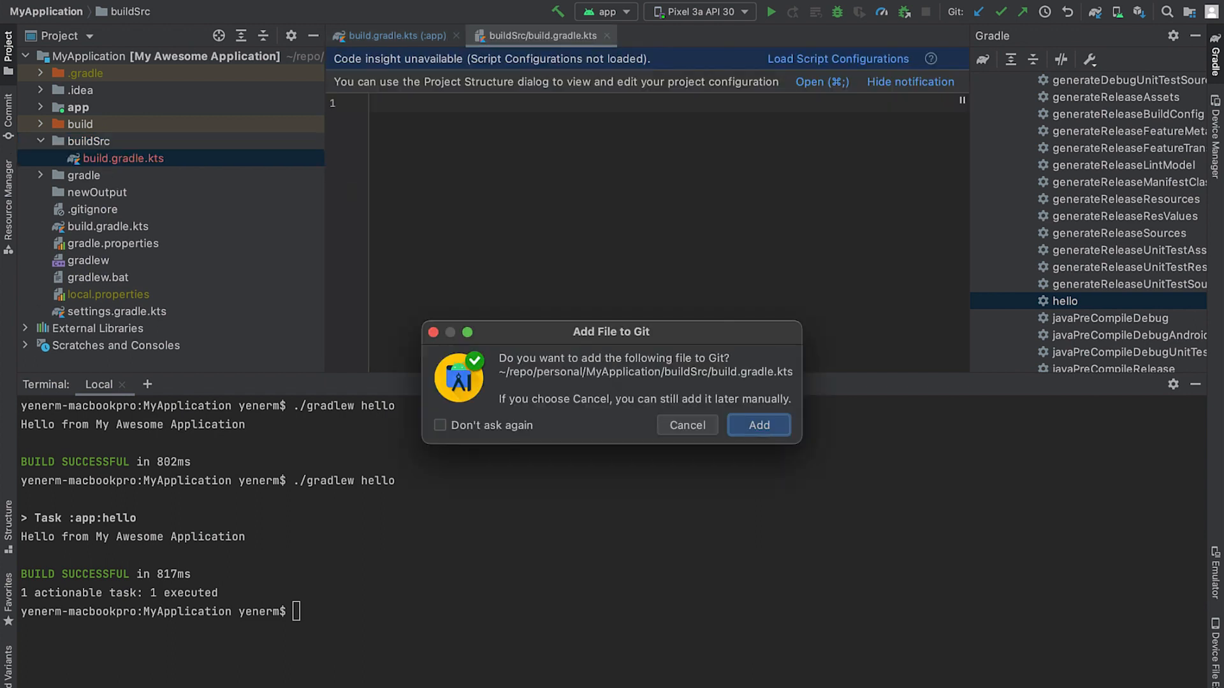
pyautogui.click(758, 425)
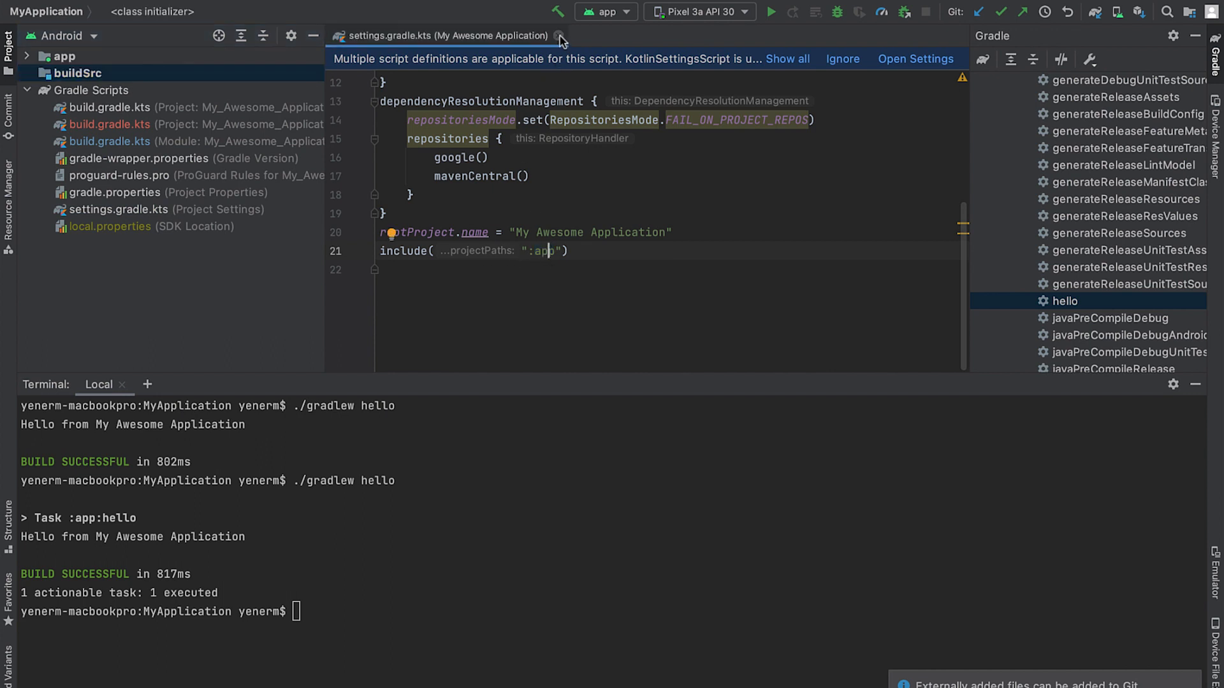
# Step: Create the src/main/kotlin directory in buildSrc and add a HelloTask Kotlin class
pyautogui.rightClick(76, 73)
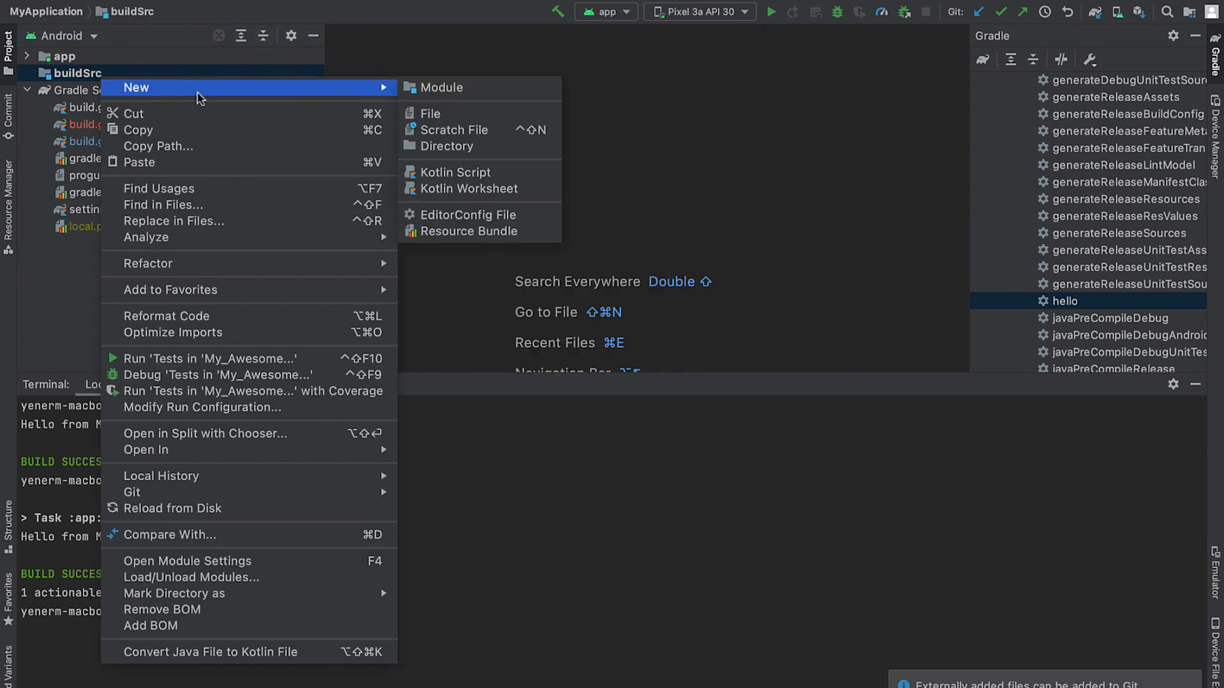
pyautogui.click(447, 146)
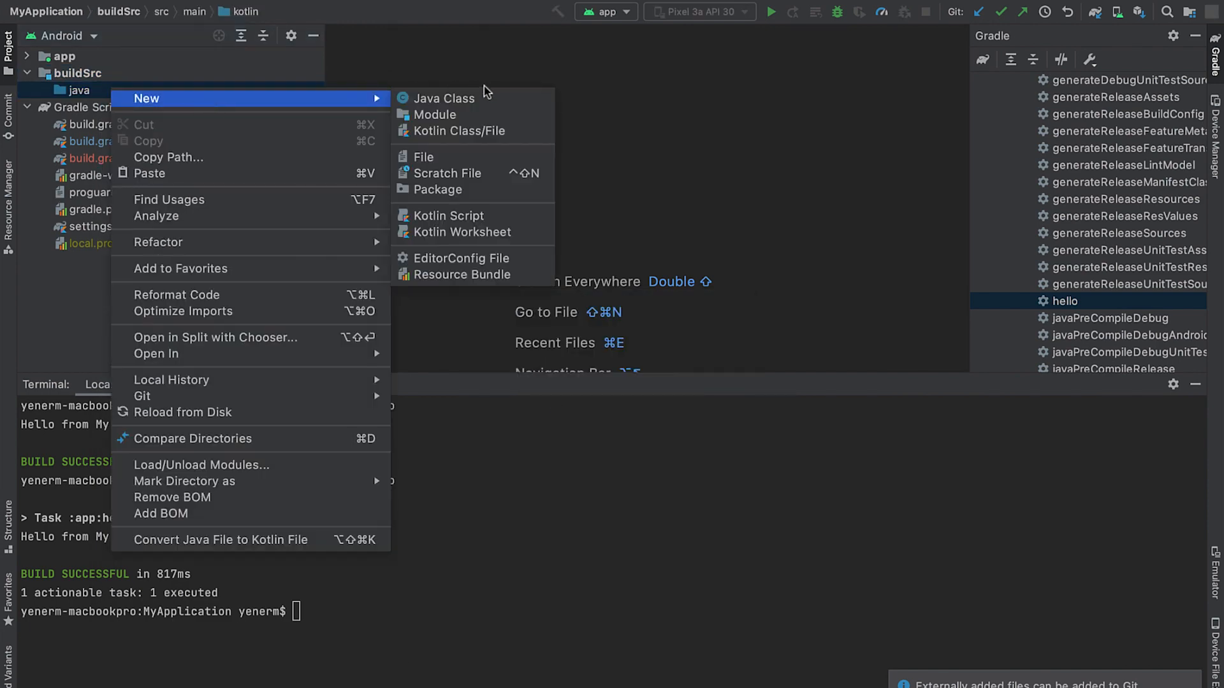
pyautogui.click(459, 130)
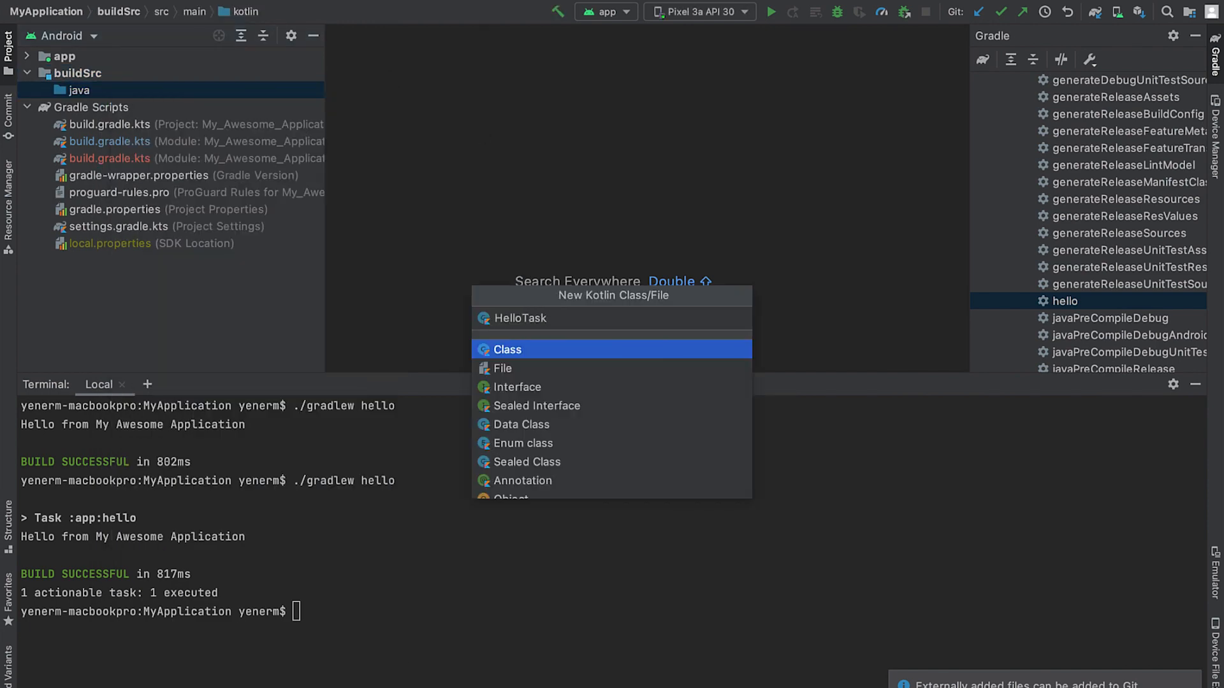
pyautogui.click(507, 349)
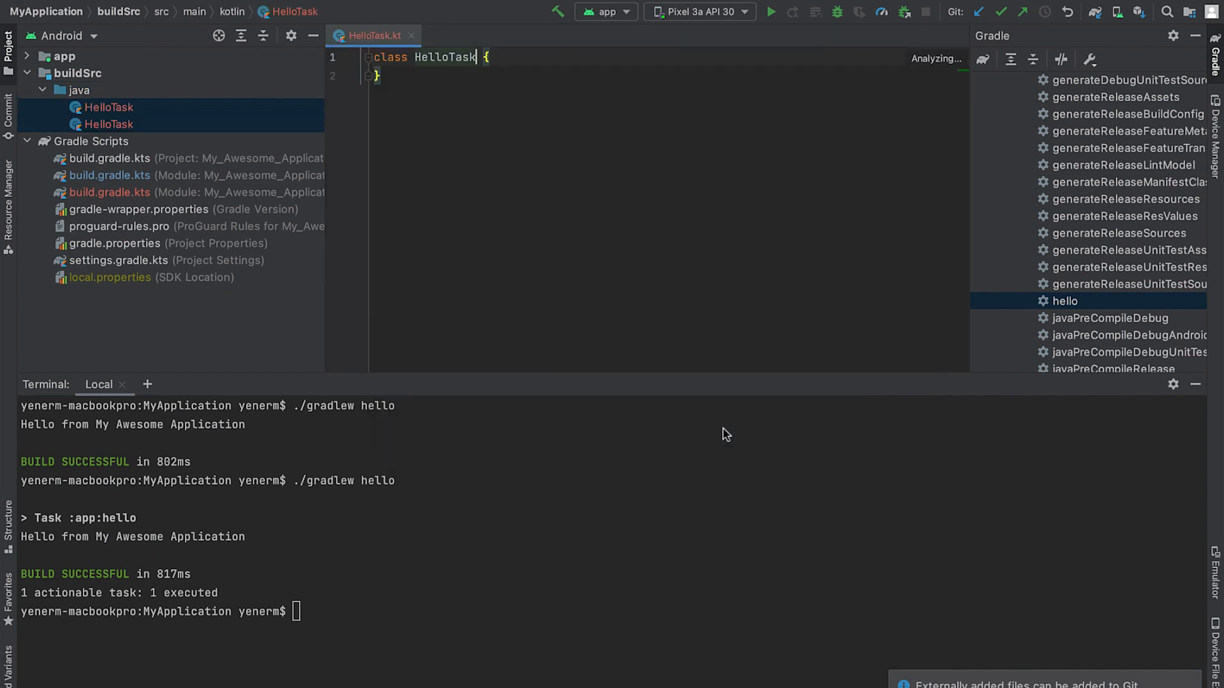
# Step: Make HelloTask an abstract DefaultTask with a taskAction function, checking the app's hello task
pyautogui.write('abstract')
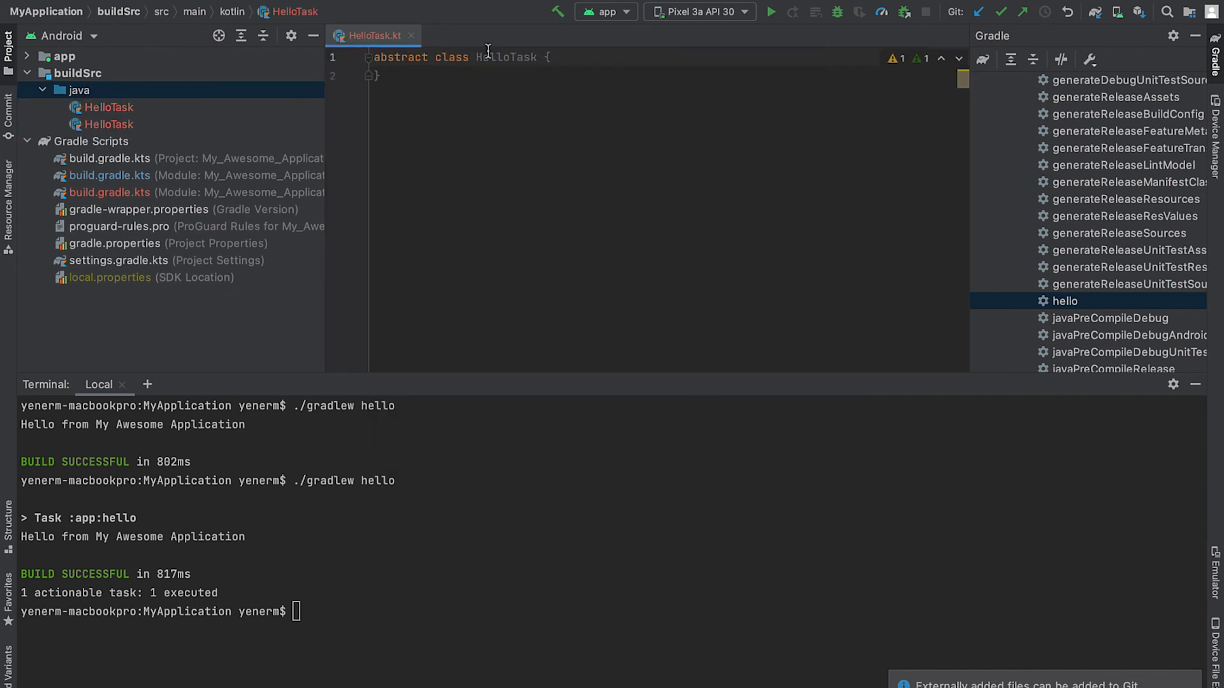
pyautogui.write(': DefaultTask(')
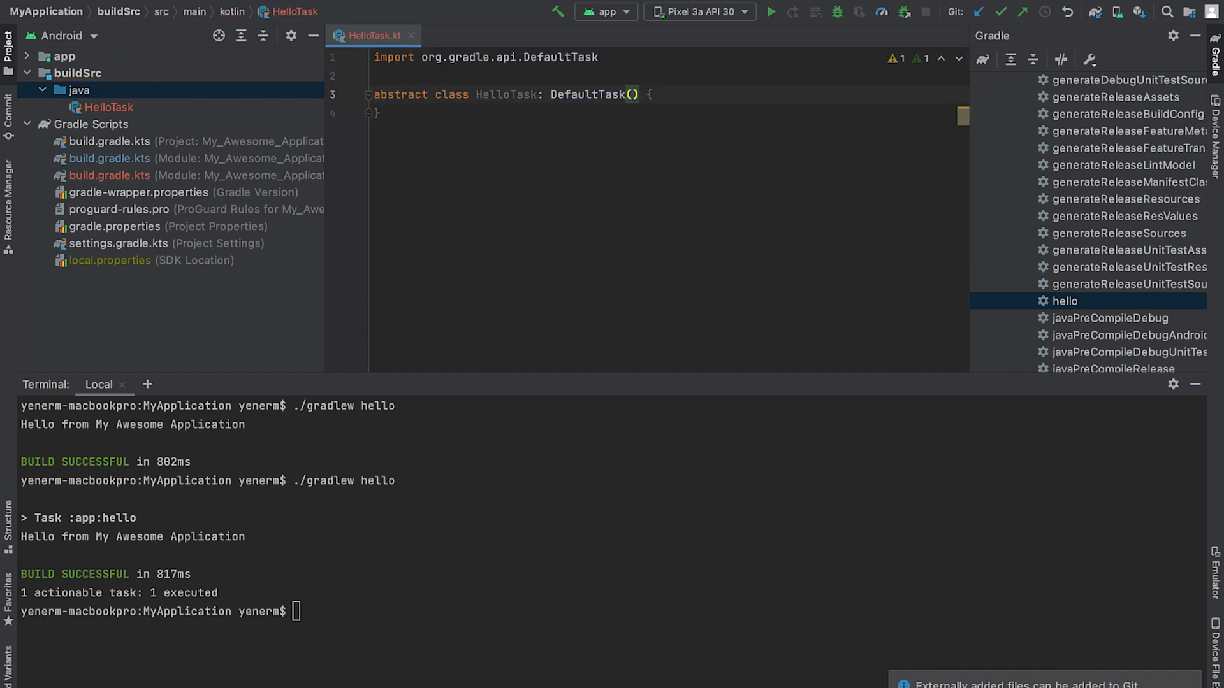
pyautogui.press('Enter')
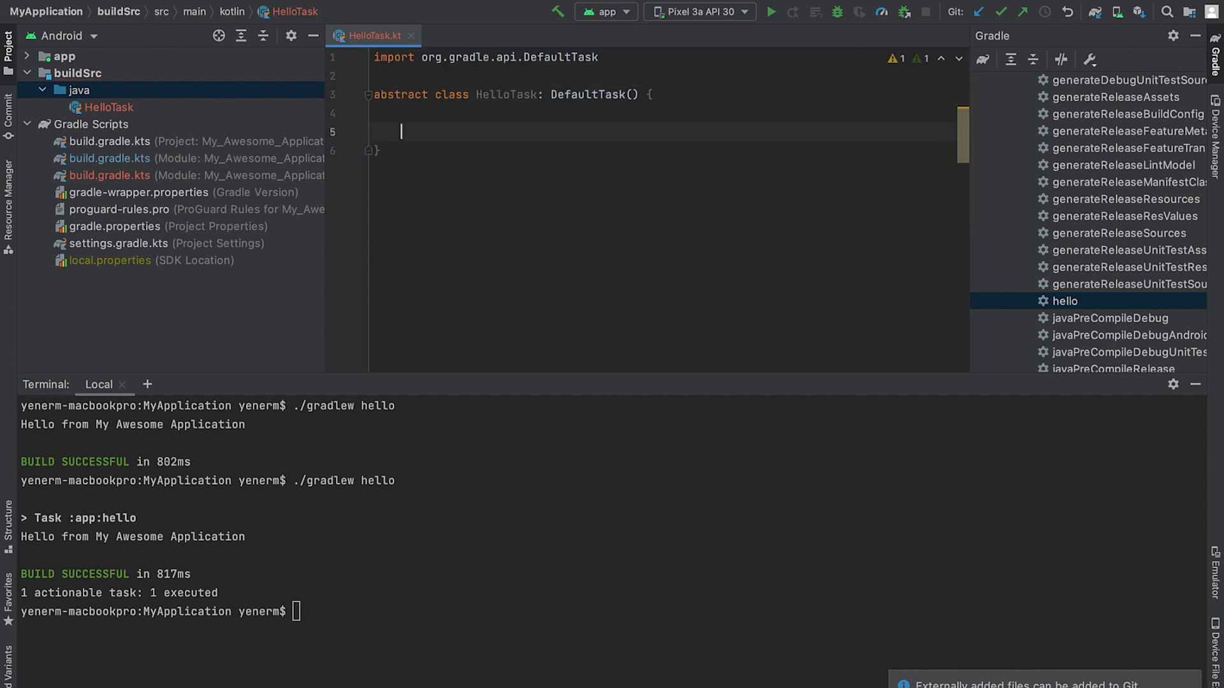
pyautogui.write('fun taskAction(){}')
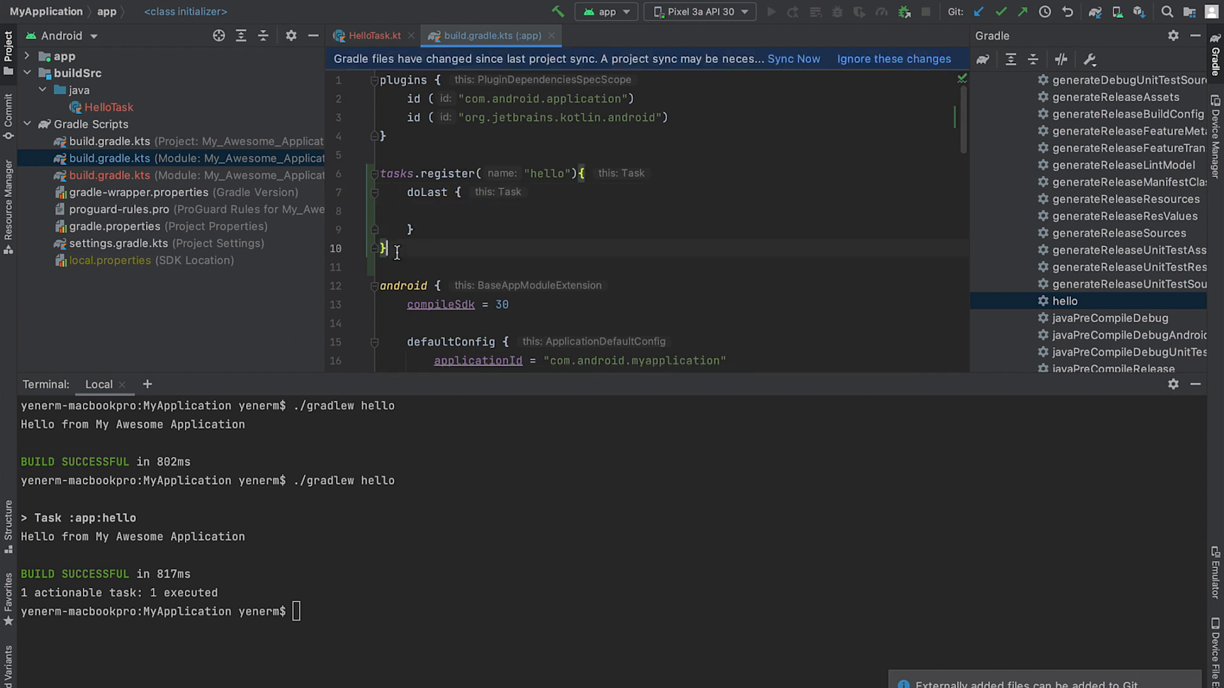
pyautogui.click(375, 35)
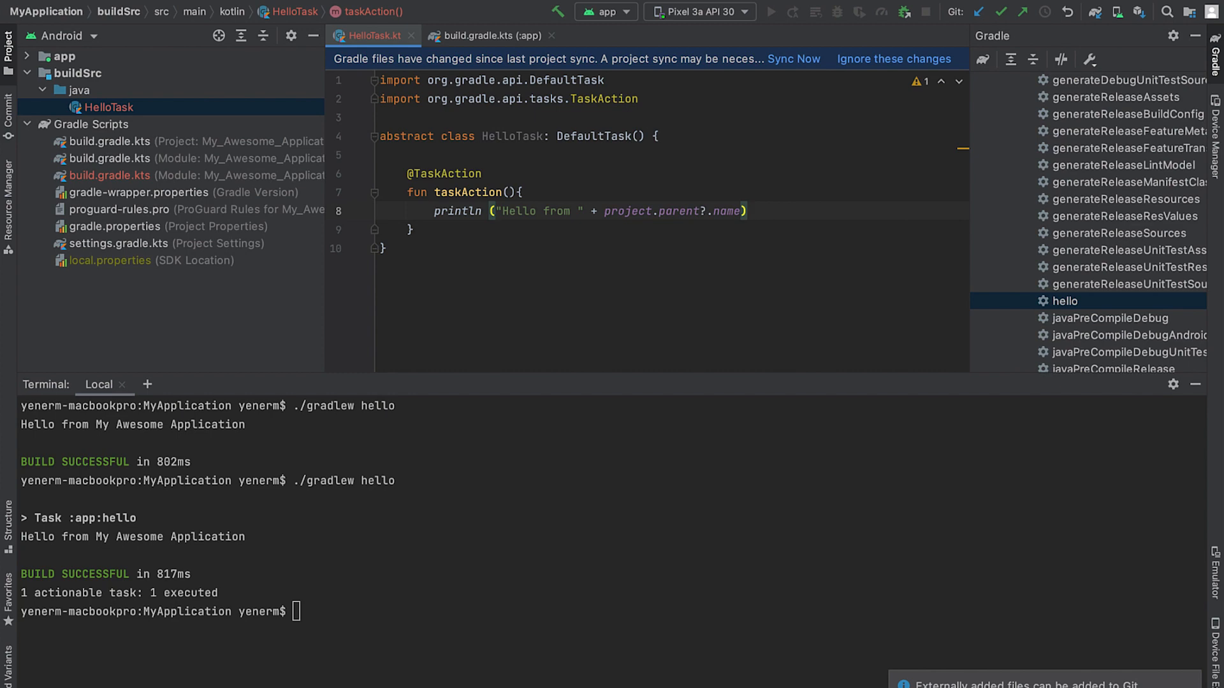
pyautogui.rightClick(77, 89)
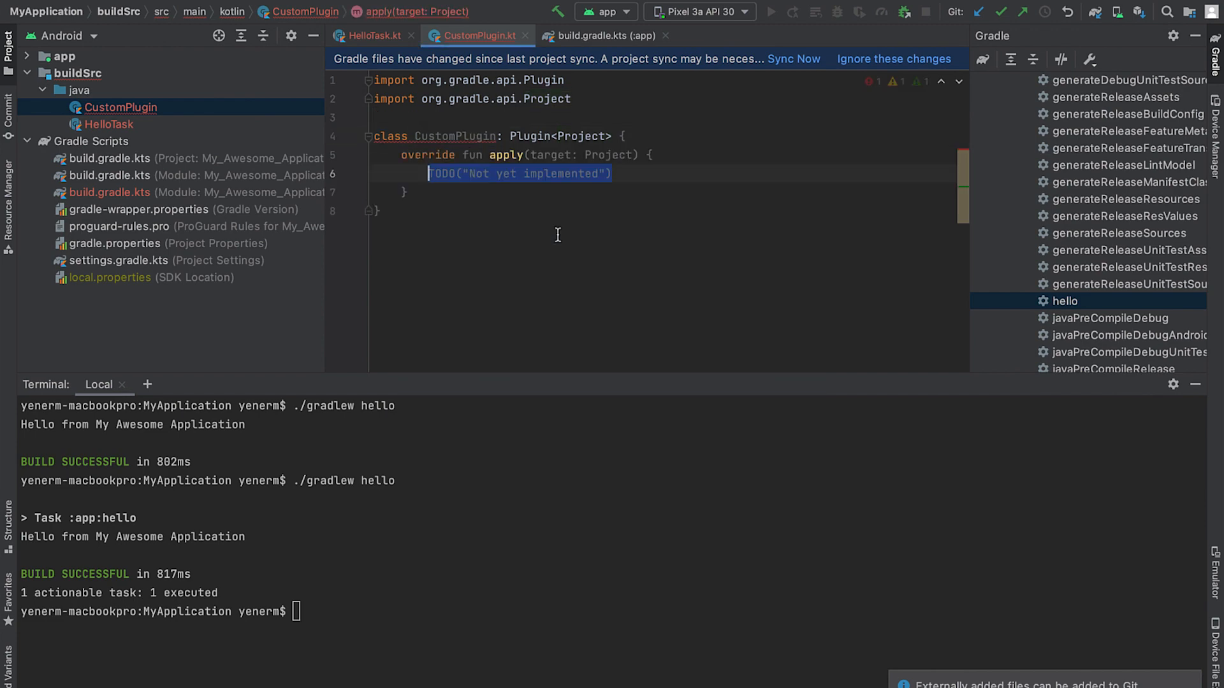
# Step: In CustomPlugin's apply, register HelloTask via project.tasks with name 'hello'
pyautogui.write('projec')
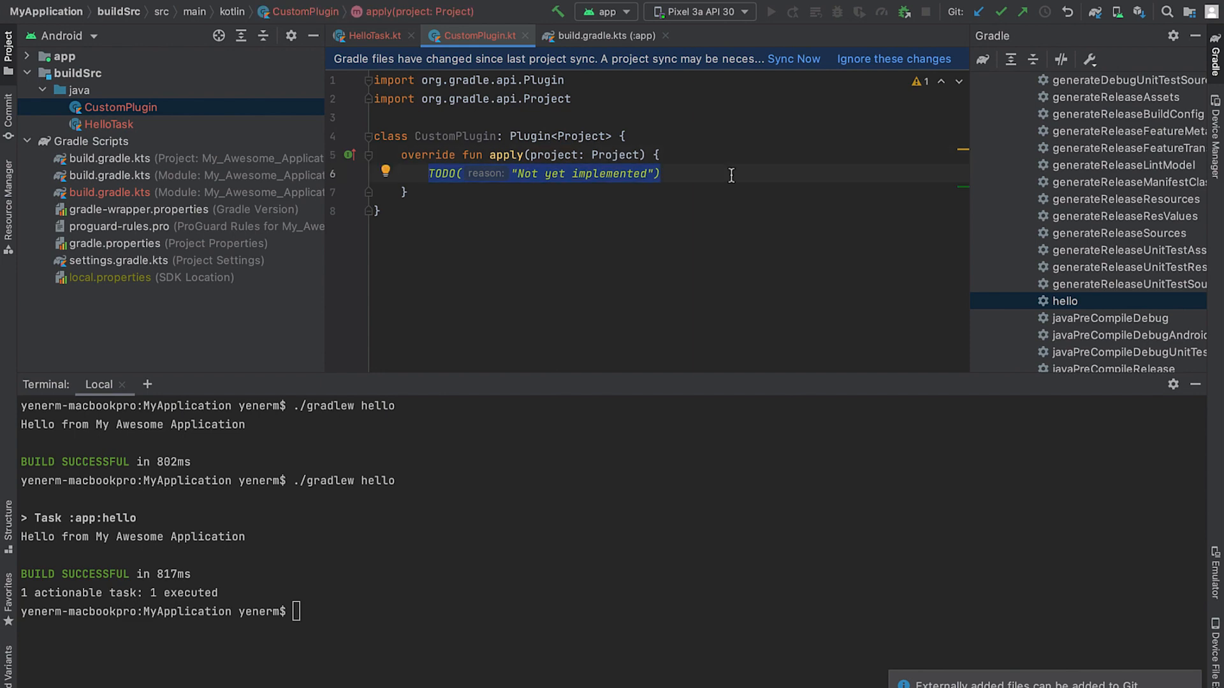
pyautogui.write('project.tasks.register<HelloTask>(')
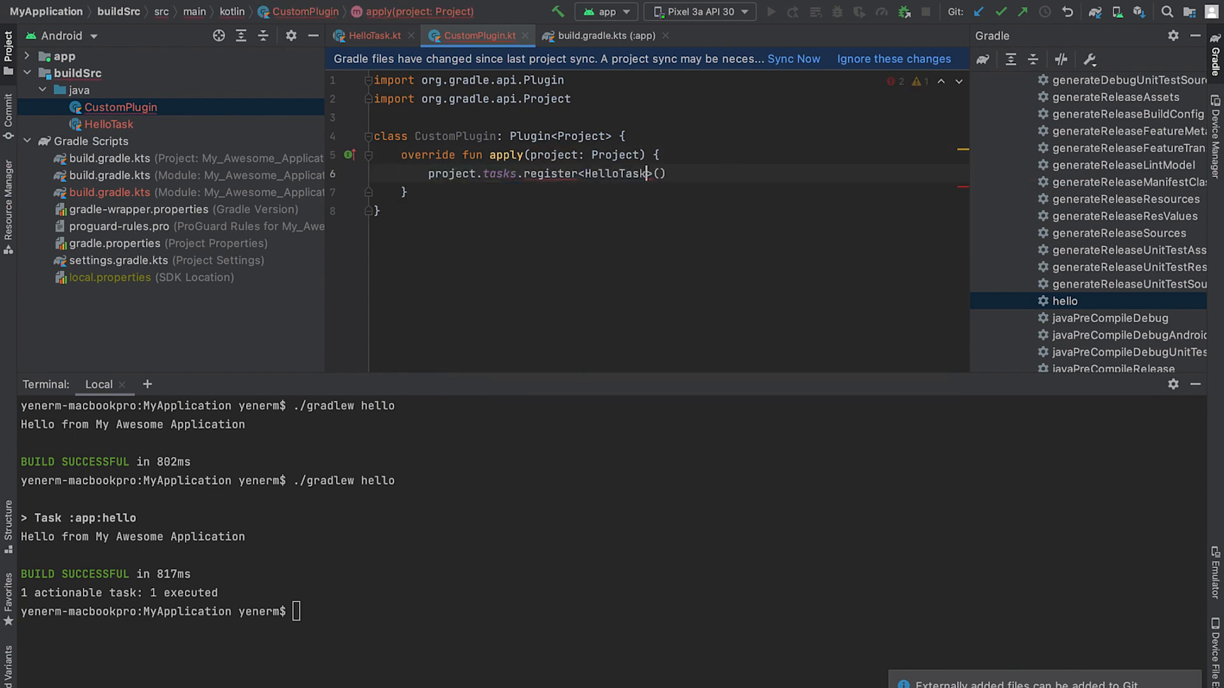
pyautogui.write('name: "hello"')
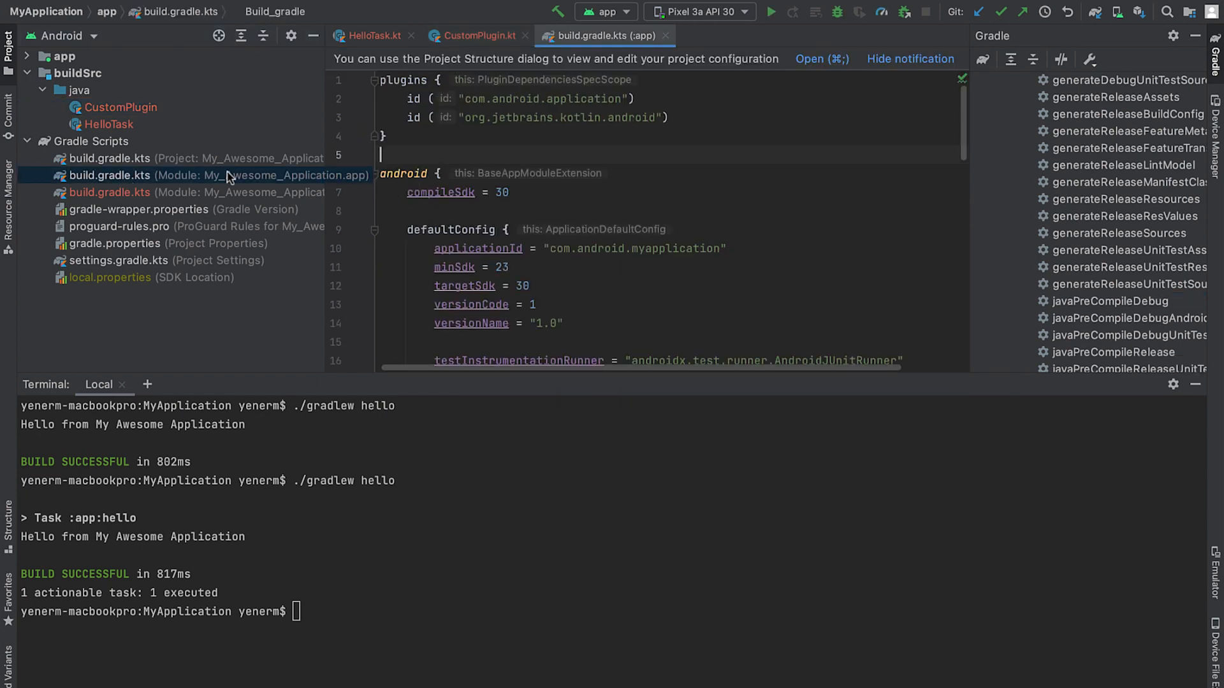
# Step: Add apply<CustomPlugin>() to the app build.gradle.kts and sync the project
pyautogui.write('apply<CustomPlugin>()')
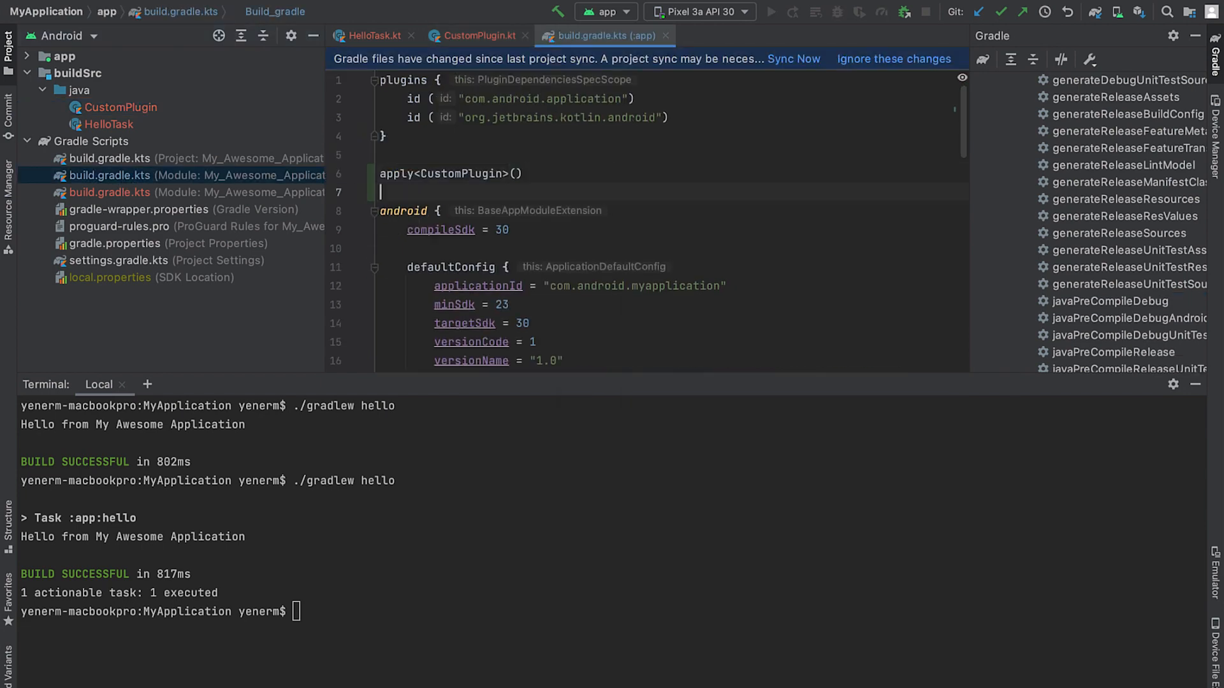
pyautogui.click(503, 229)
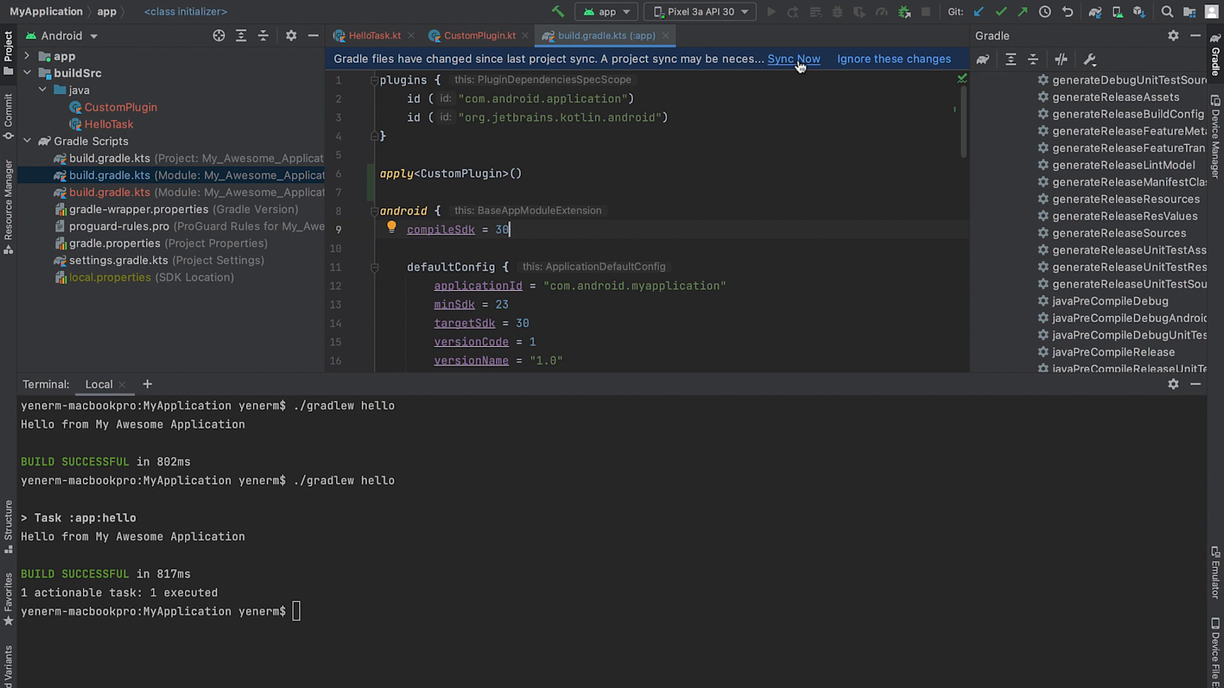
pyautogui.click(793, 58)
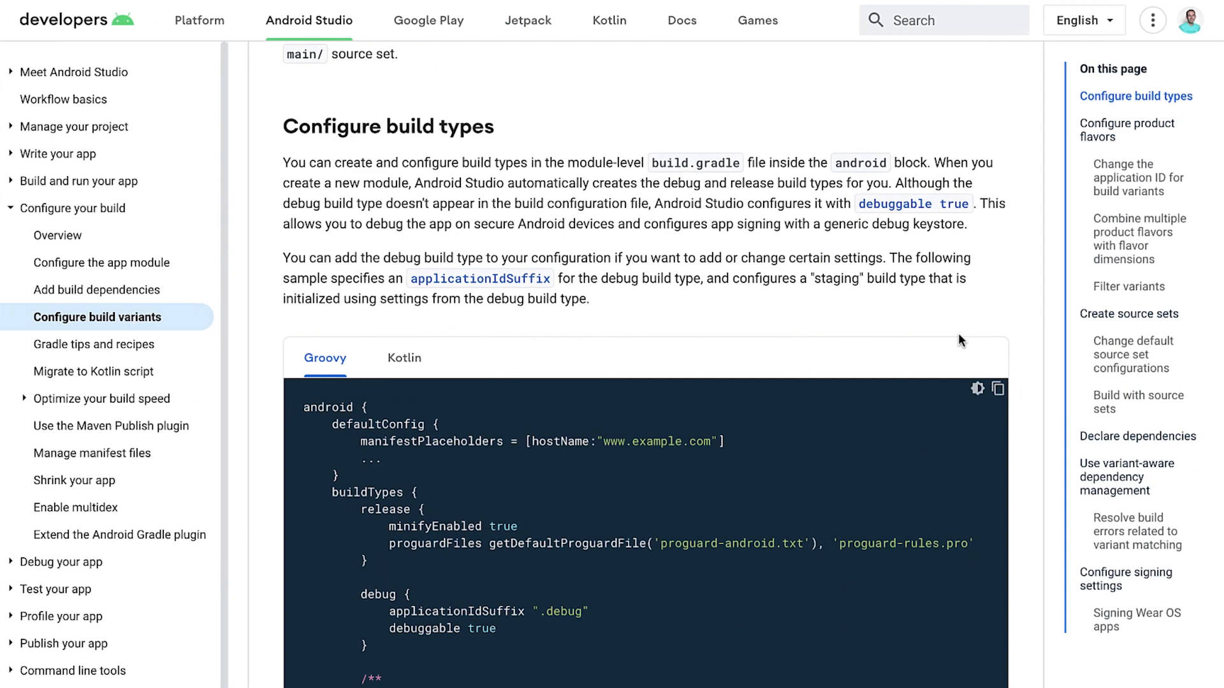
pyautogui.moveTo(449, 186)
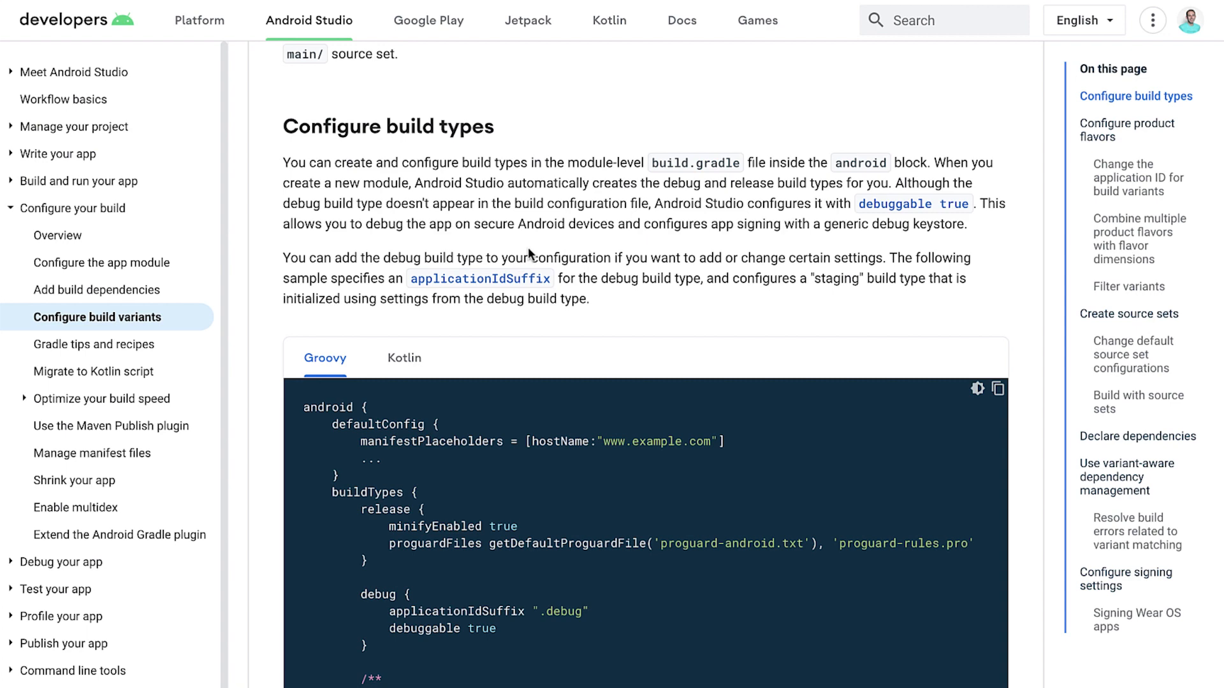
# Step: Find the Kotlin staging buildTypes example on Configure build variants and highlight it
pyautogui.scroll(-3)
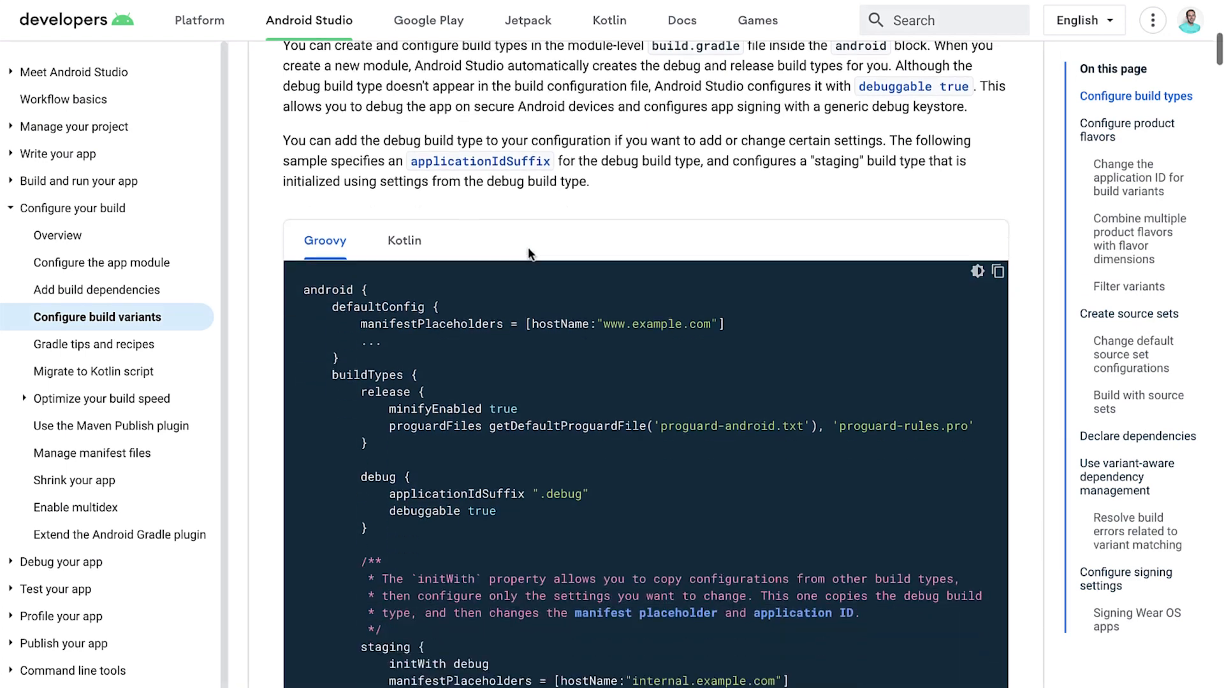
pyautogui.scroll(-3)
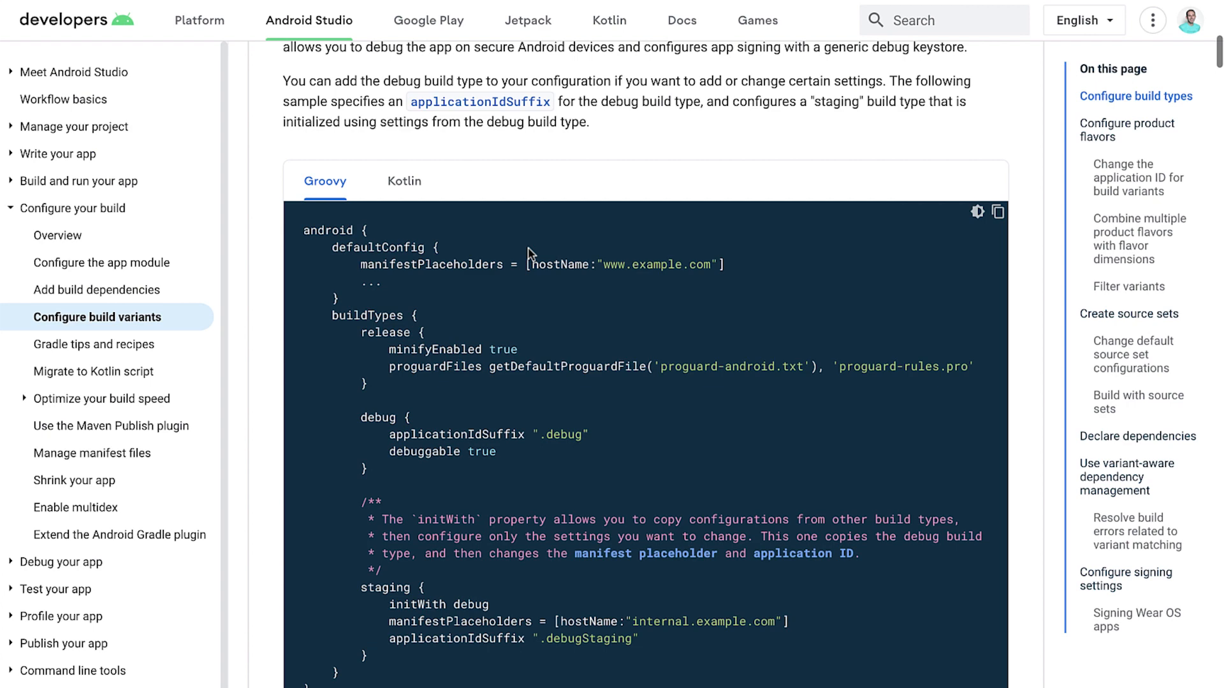
pyautogui.scroll(-3)
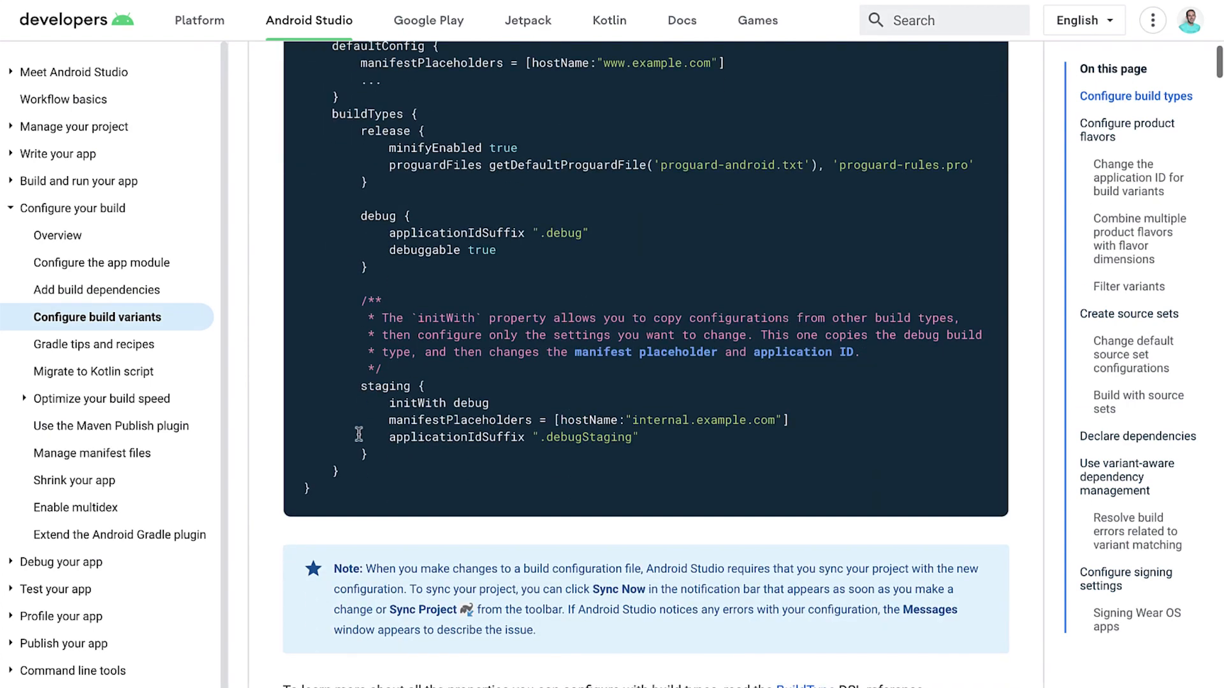
pyautogui.moveTo(360, 386); pyautogui.dragTo(367, 453)
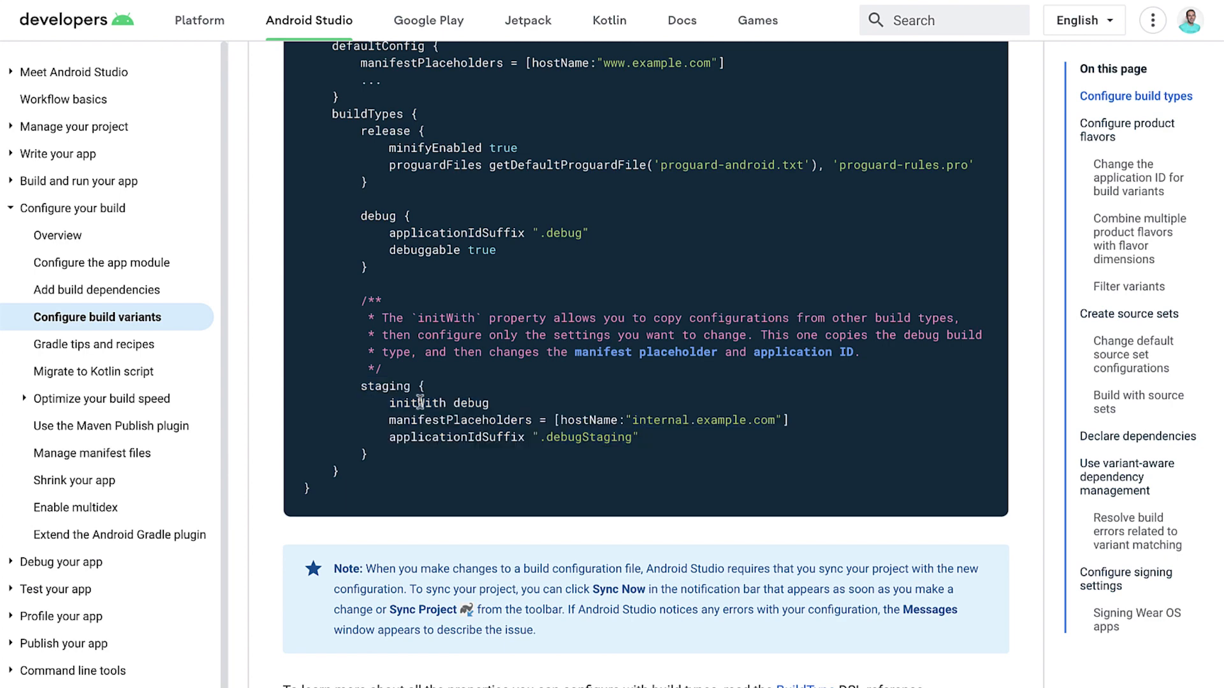
pyautogui.click(403, 91)
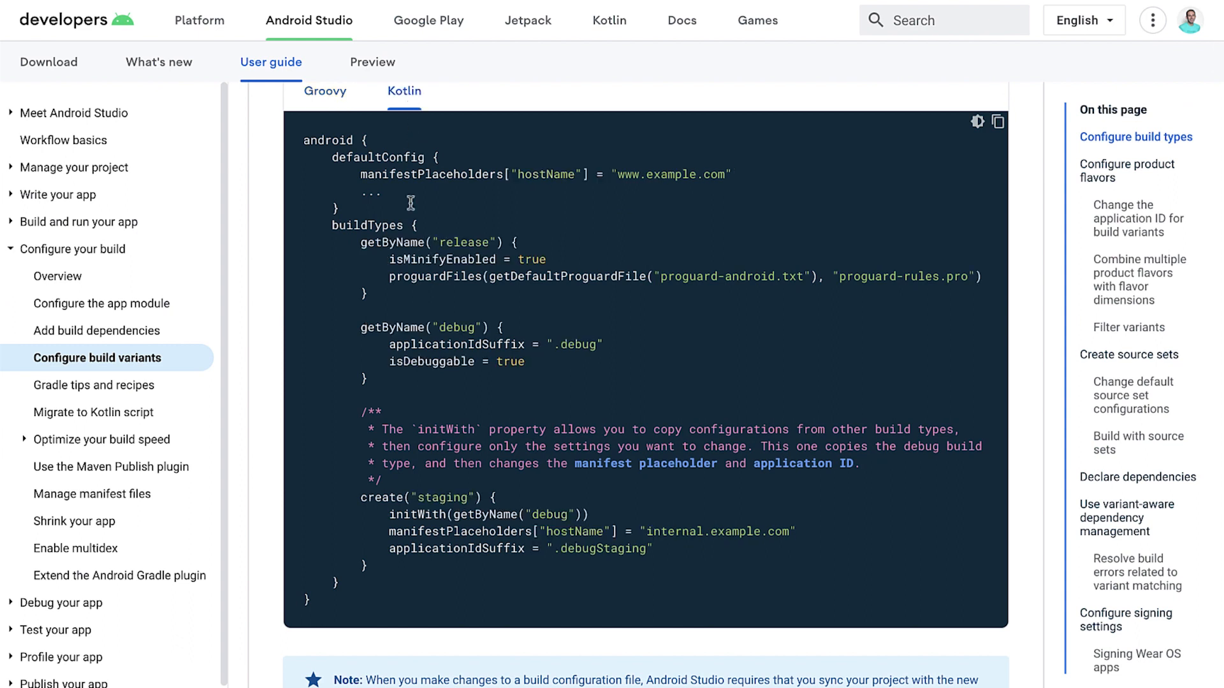
pyautogui.moveTo(412, 498); pyautogui.dragTo(364, 566)
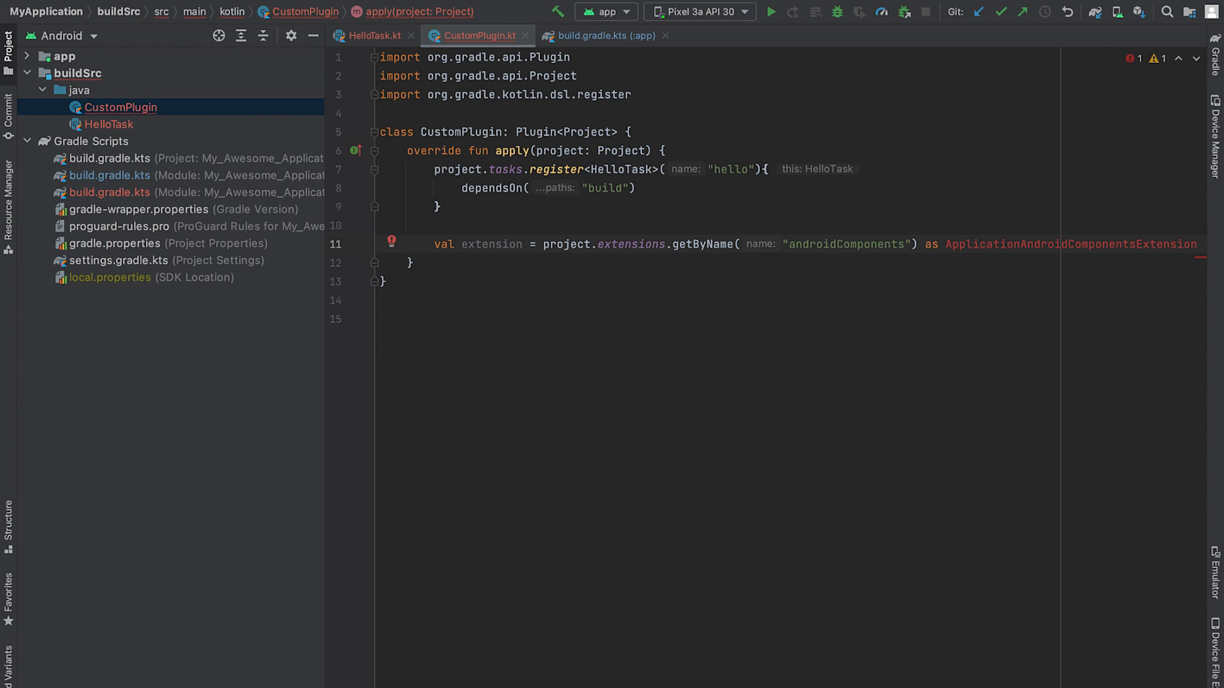
pyautogui.moveTo(644, 97)
pyautogui.write('import com.android.build.api.variant.ApplicationAndroidComponentsExtension')
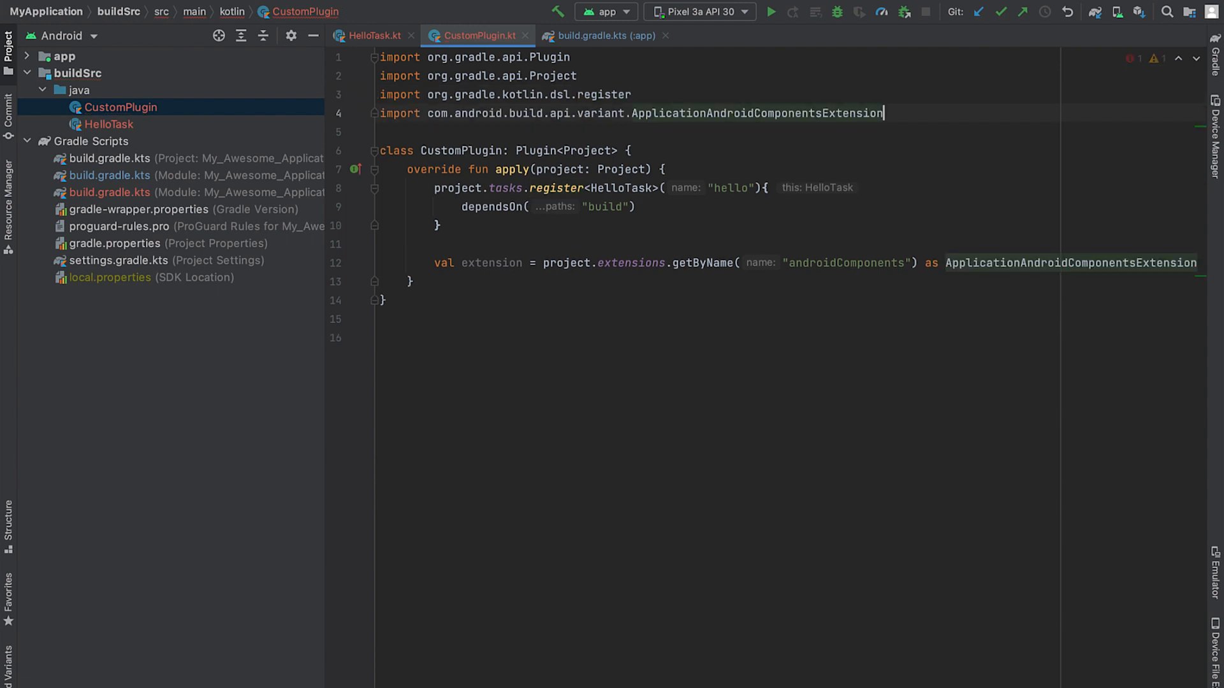
# Step: In finalizeDsl, create a 'staging' build type initialized with the debug build type
pyautogui.click(414, 281)
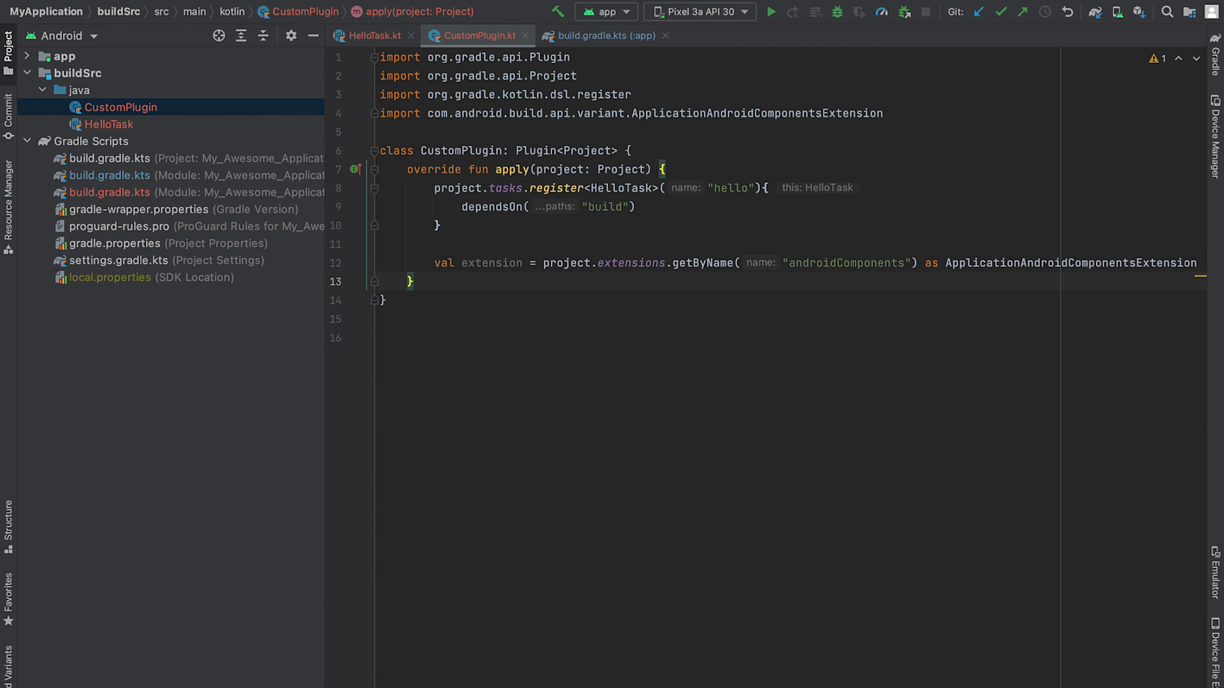
pyautogui.moveTo(1099, 265)
pyautogui.write('extension.finalizeDsl { ext ->')
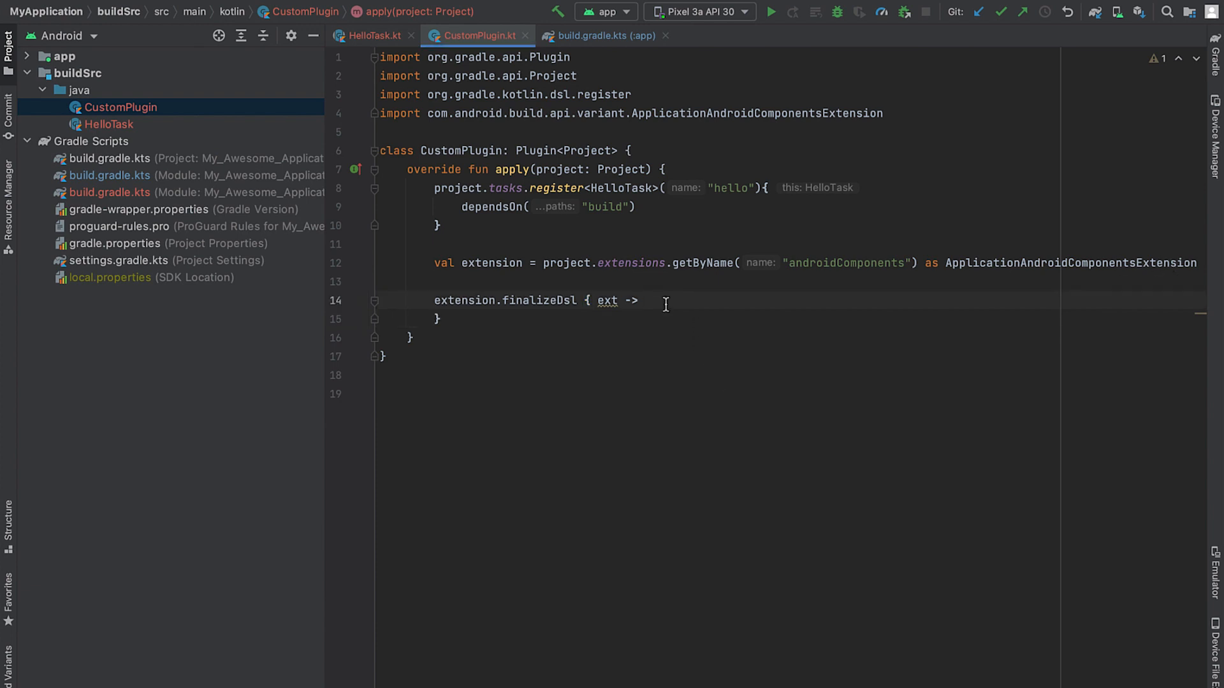
pyautogui.write('ext.buildTypes.create("staging").let { buildType ->')
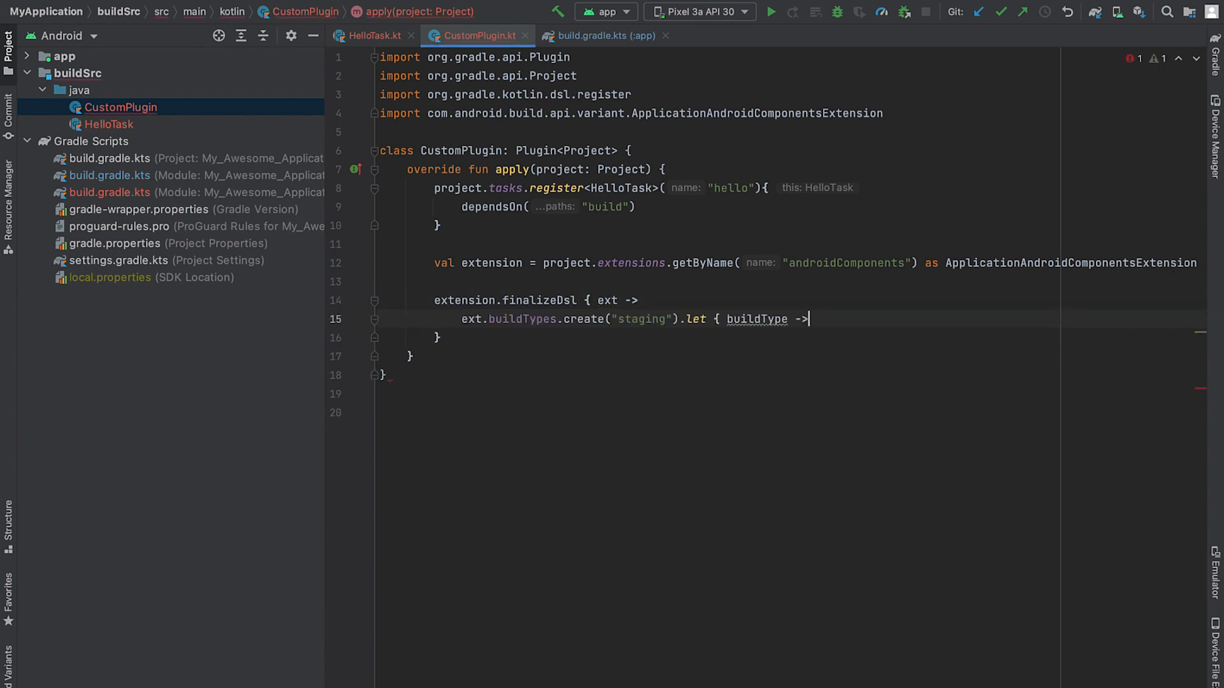
pyautogui.press('Enter')
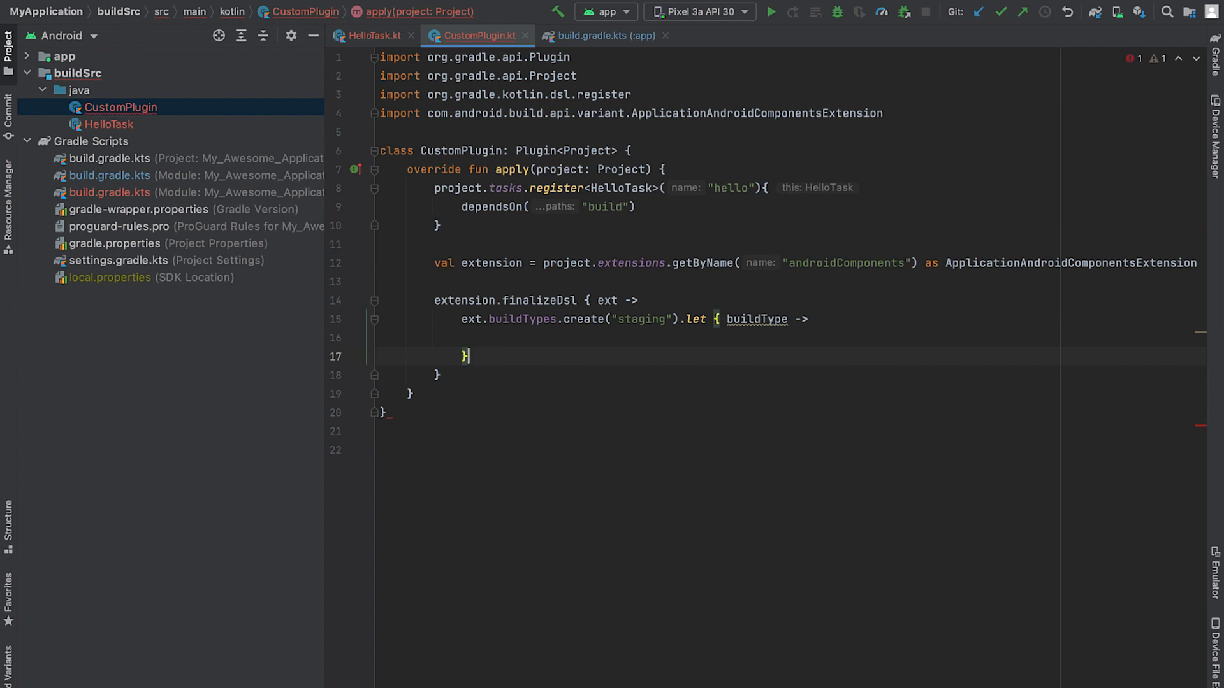
pyautogui.write('buildType.initWith(ext.buildTypes.getByName("debug"))')
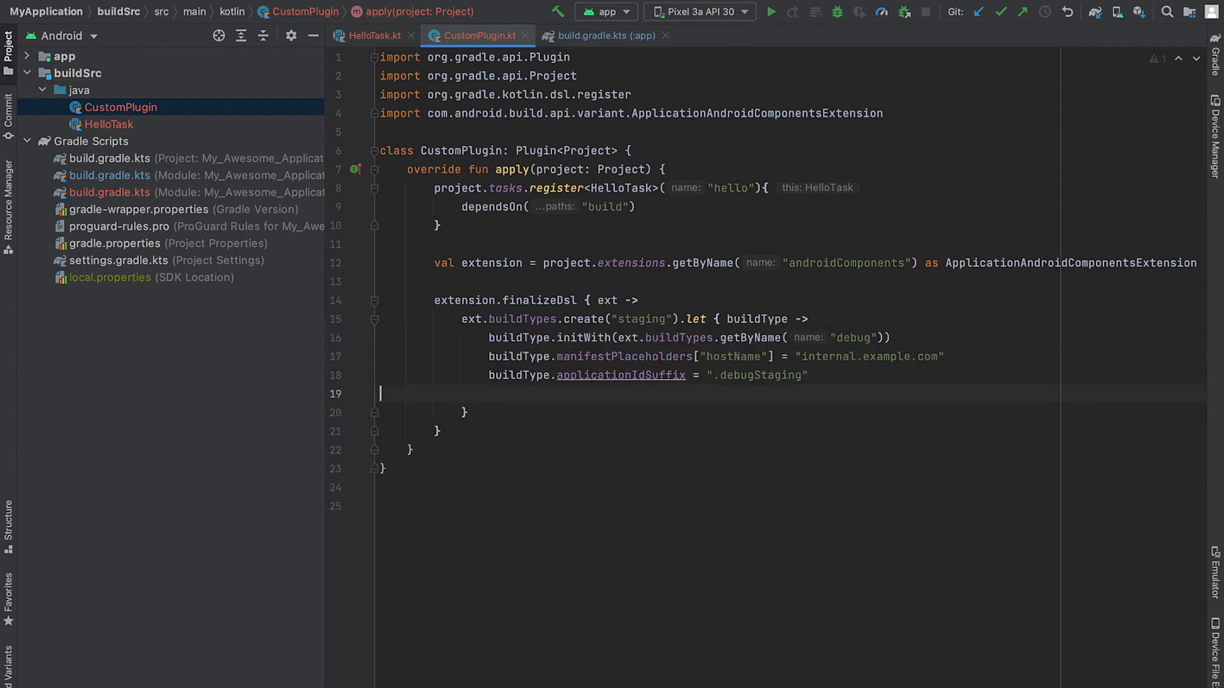
pyautogui.press('Backspace')
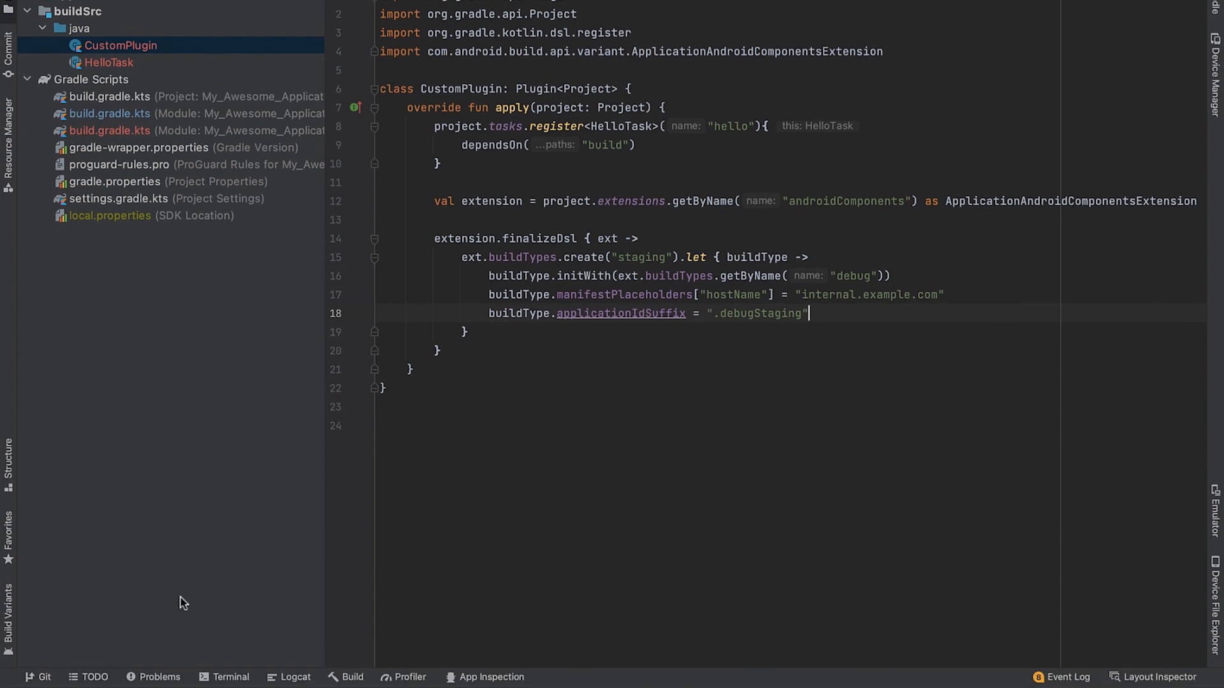
# Step: Navigate Finder's column view to the project's build > outputs folder
pyautogui.click(230, 677)
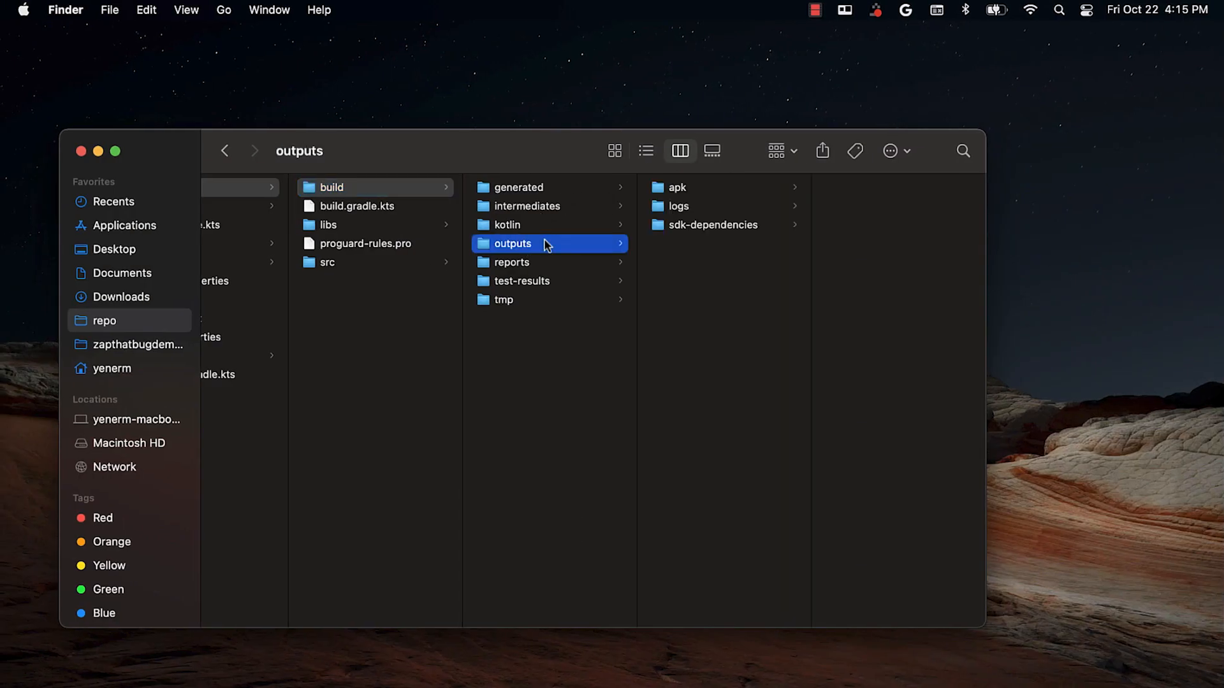
pyautogui.click(687, 225)
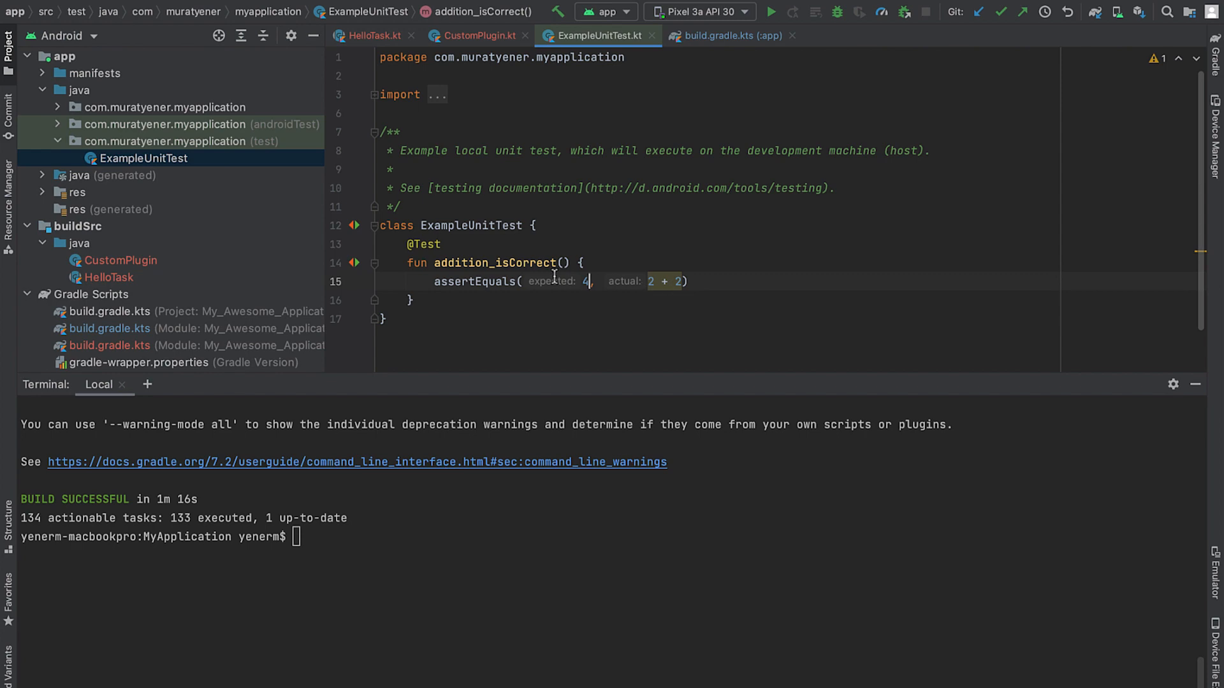
# Step: Change the ExampleUnitTest expected value to 5, then return to CustomPlugin and scroll down
pyautogui.write('5')
pyautogui.click(607, 537)
pyautogui.write('./gradlew hello')
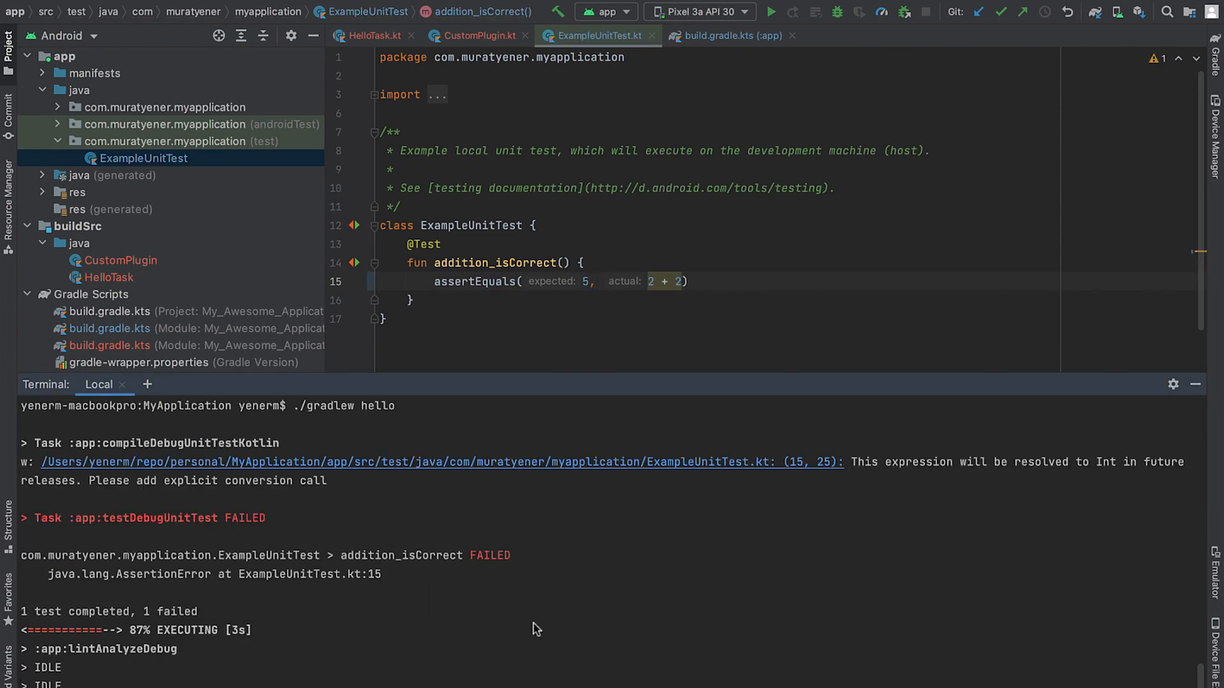
pyautogui.click(121, 260)
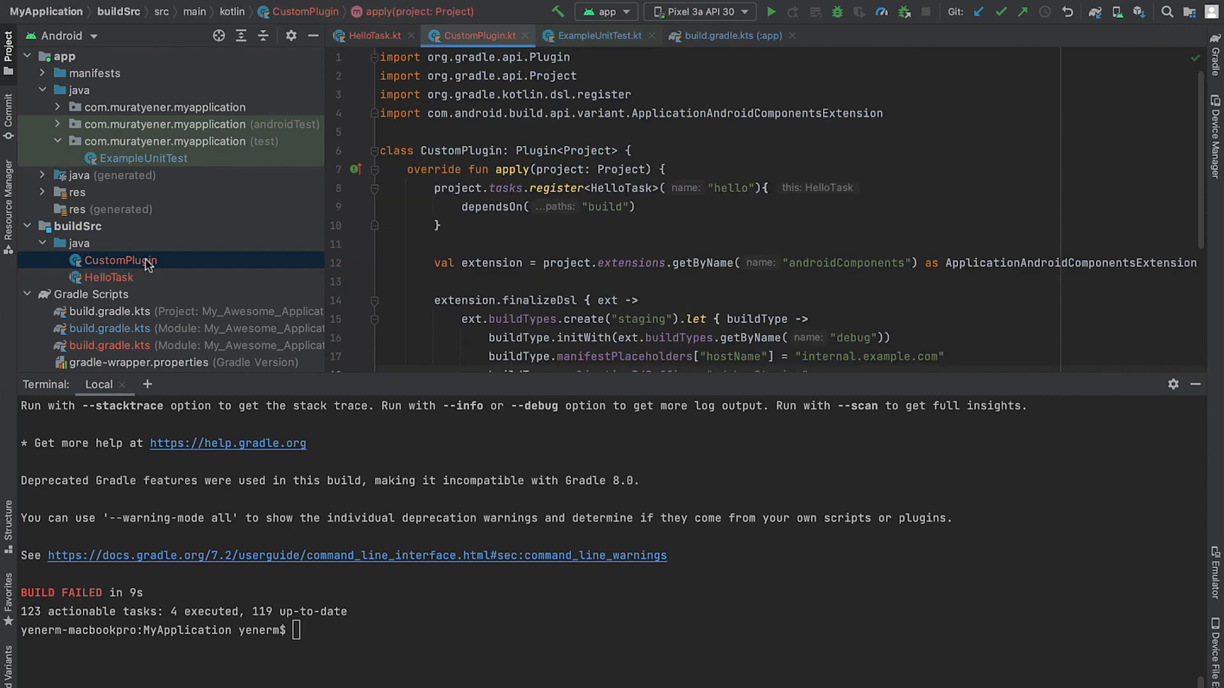
pyautogui.scroll(-3)
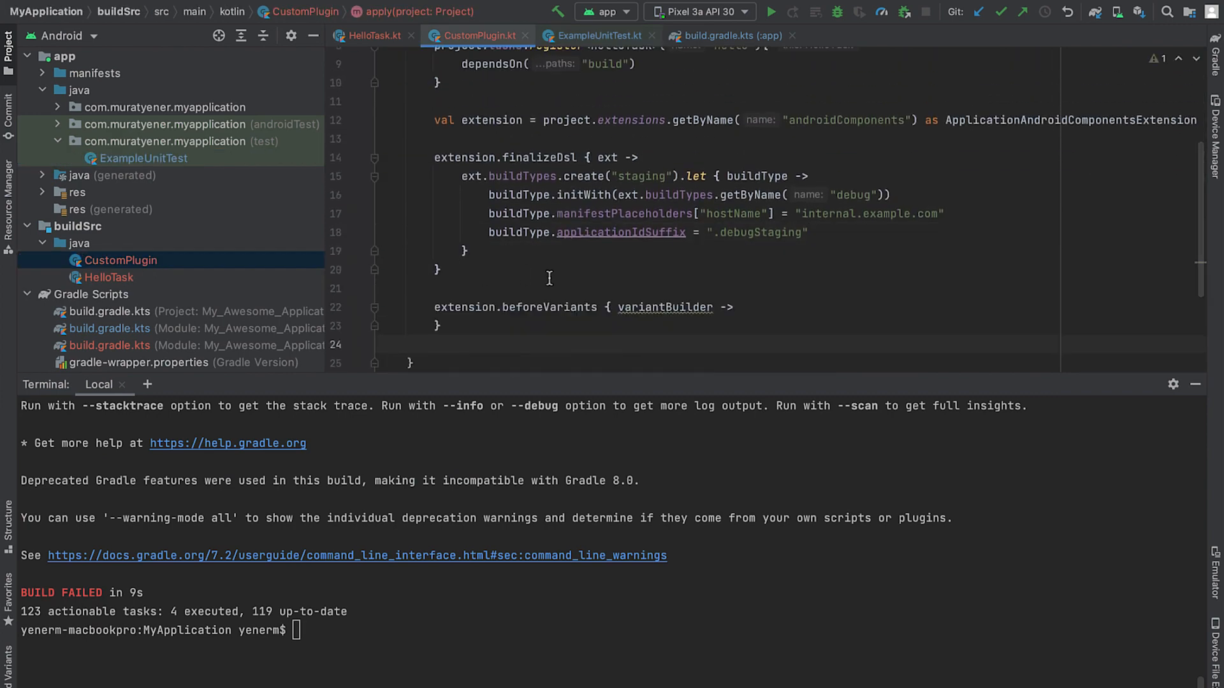
# Step: Close the beforeVariants block and edit variantBuilder properties inside the staging check
pyautogui.doubleClick(549, 306)
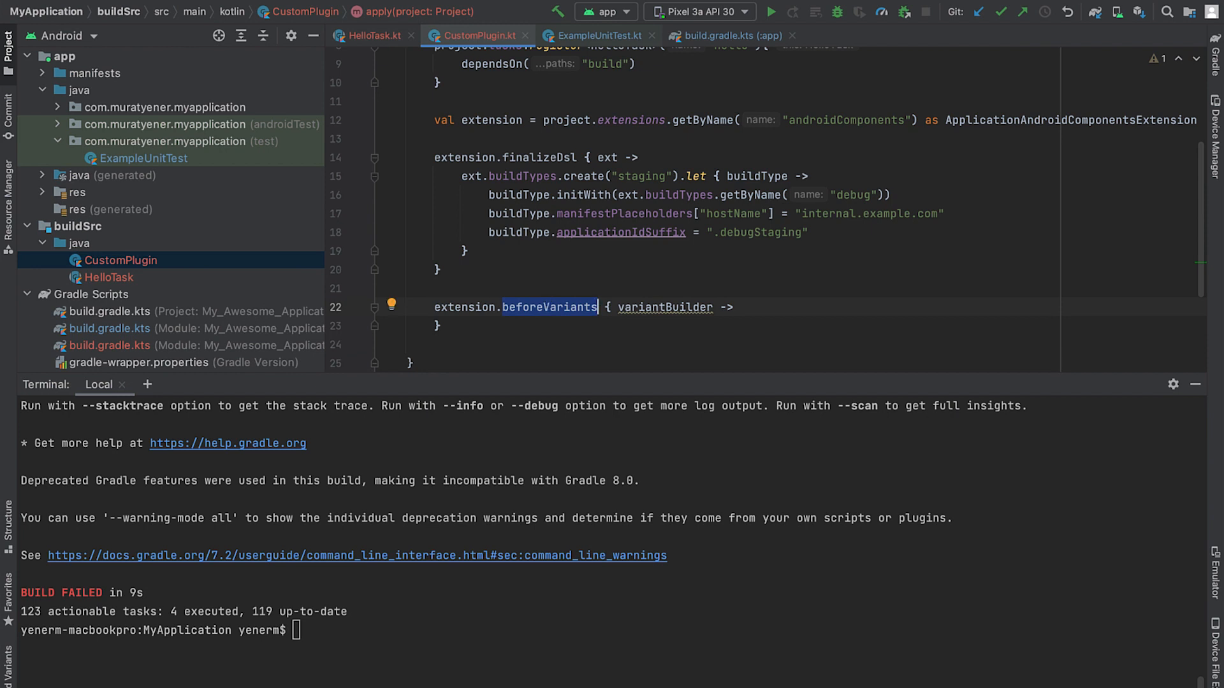
pyautogui.click(776, 310)
pyautogui.write('if (variantBuilder.name == "staging") {')
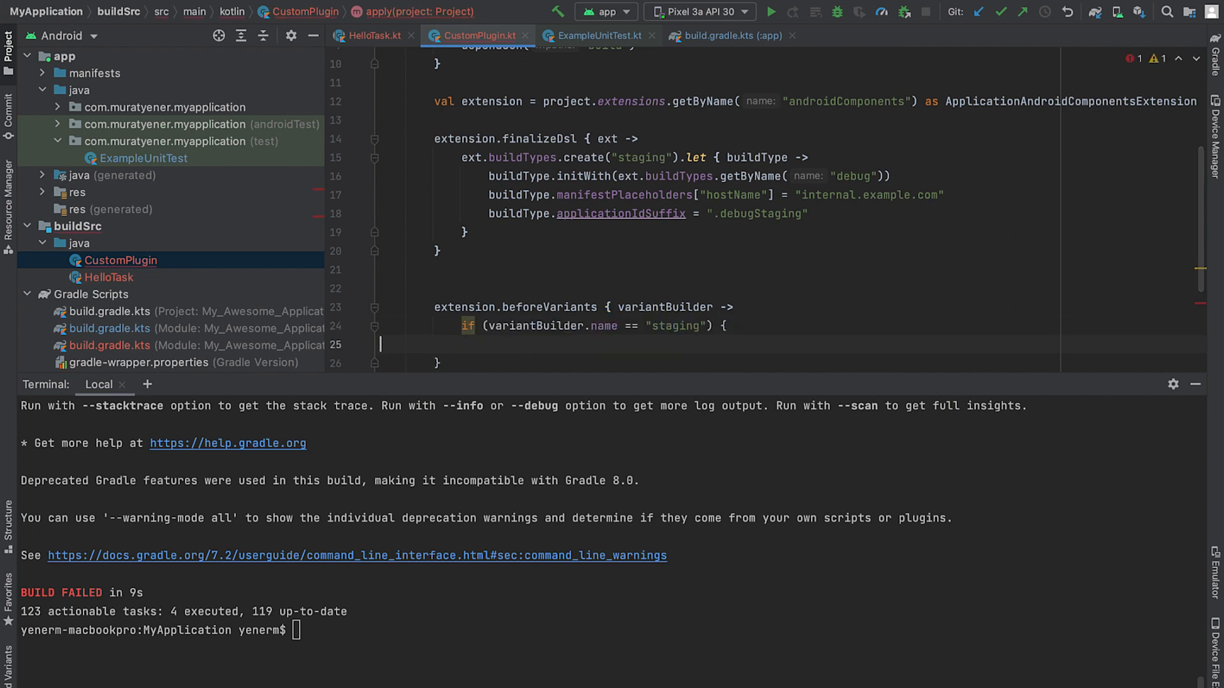
pyautogui.write('}')
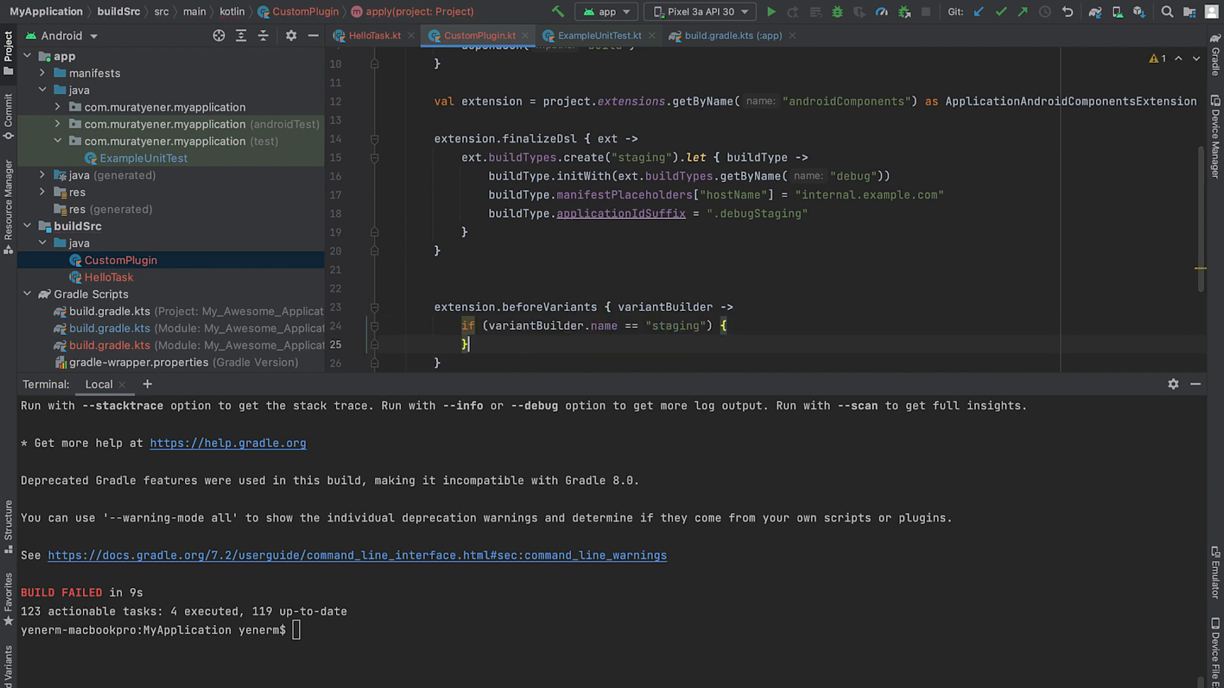
pyautogui.doubleClick(674, 325)
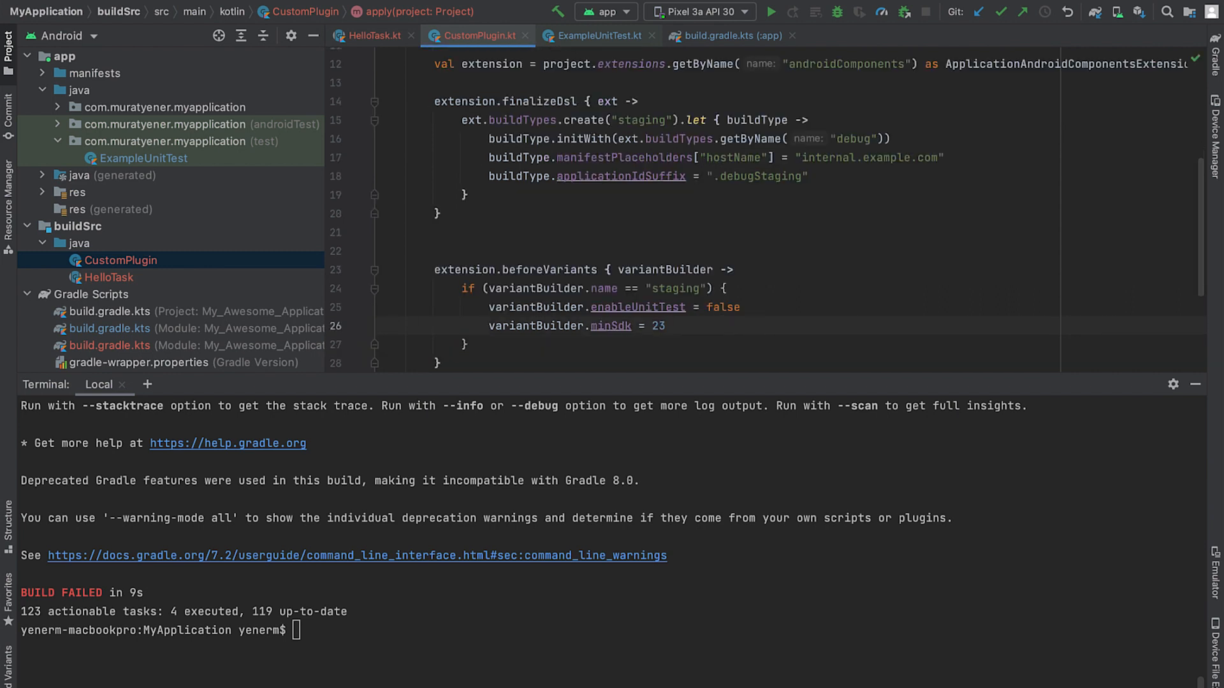
pyautogui.write('variantBuilder')
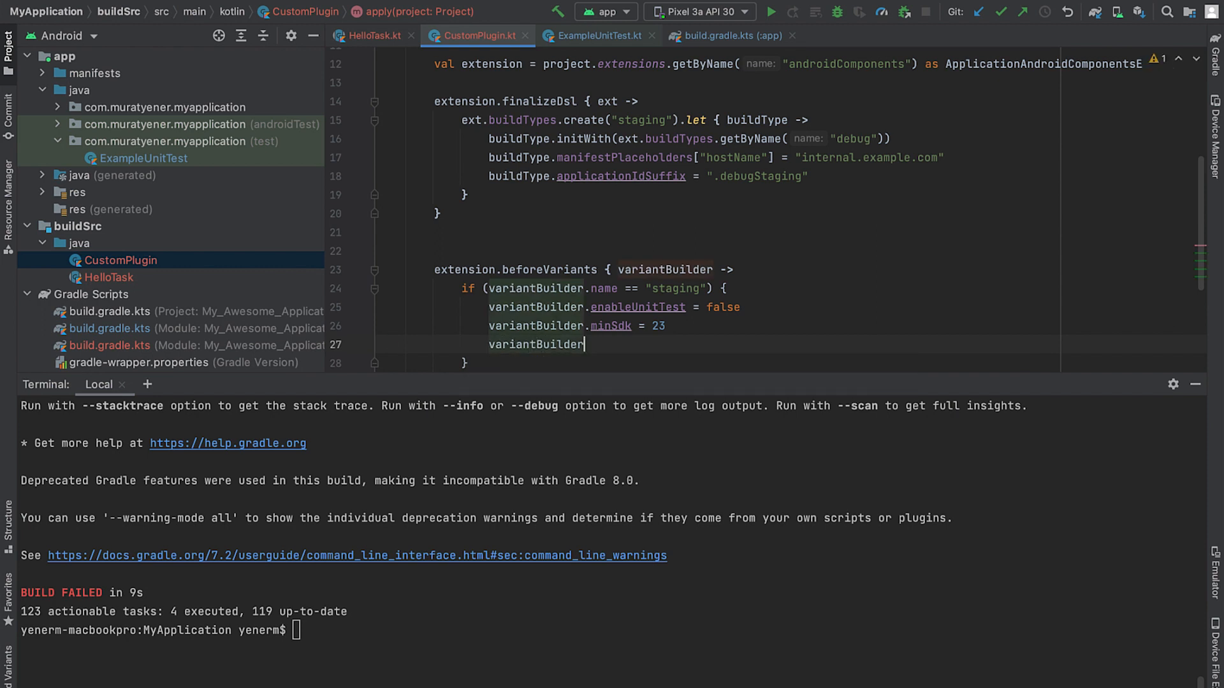
pyautogui.write('.debuggable')
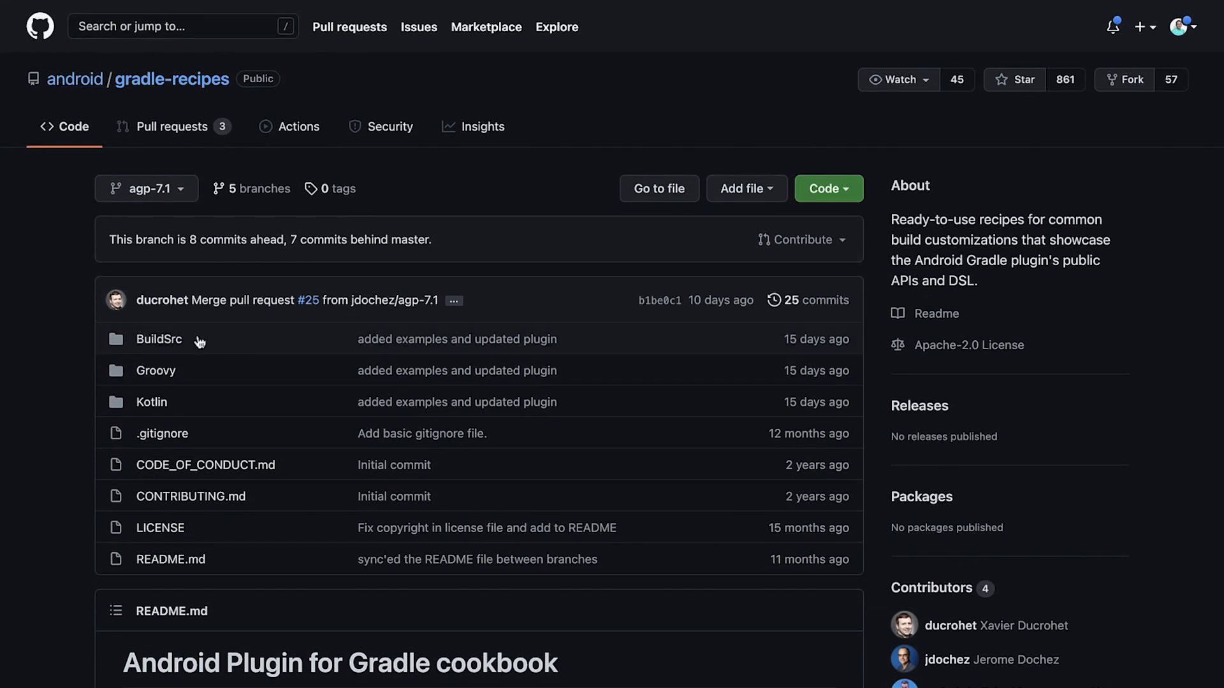
pyautogui.moveTo(317, 463)
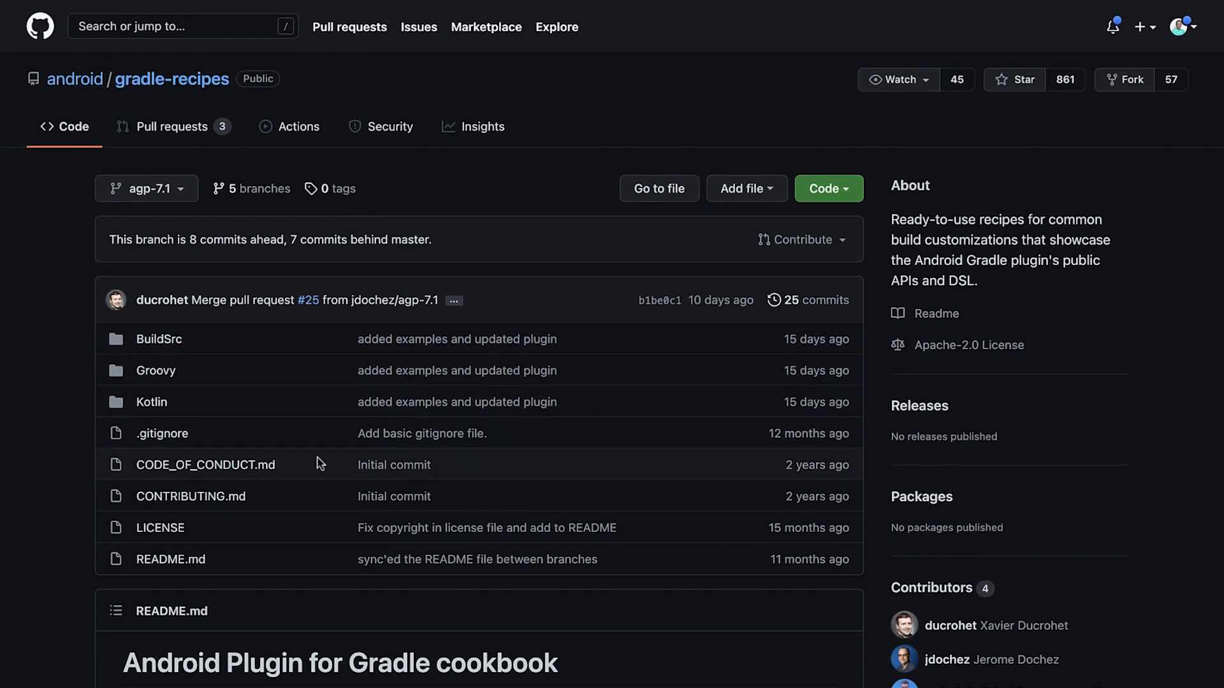
# Step: Scroll the gradle-recipes agp-7.1 page down to the cookbook README
pyautogui.scroll(-3)
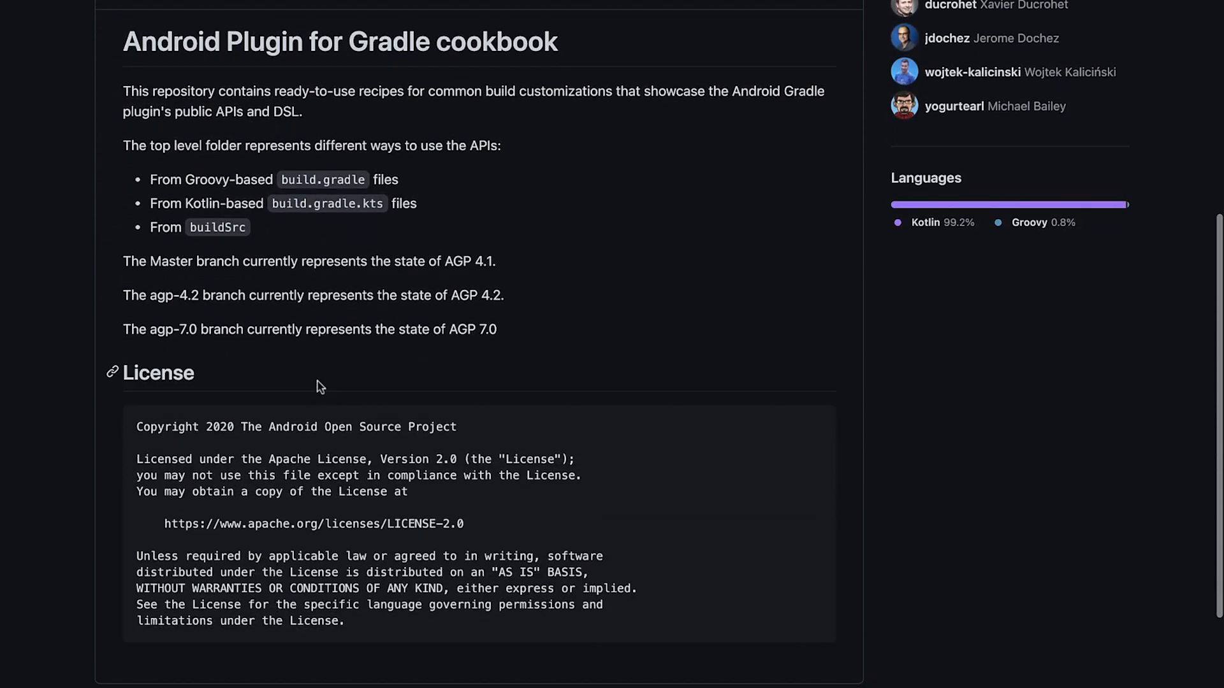